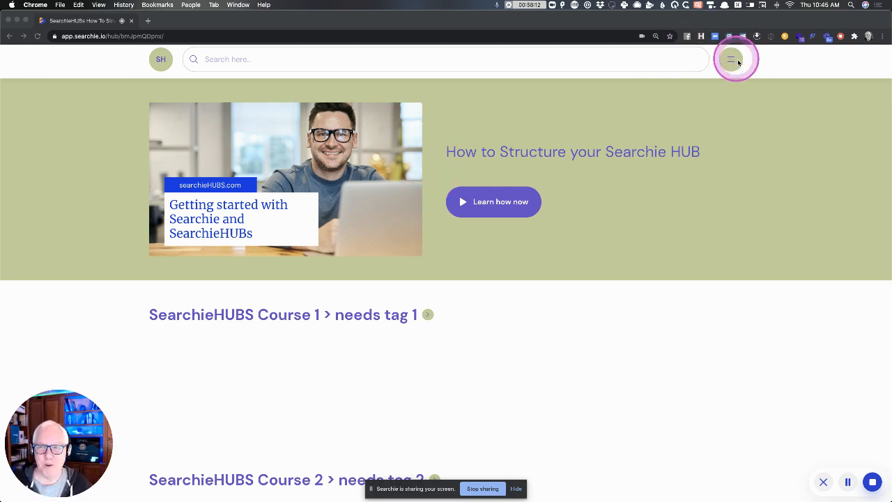
pyautogui.moveTo(770, 65)
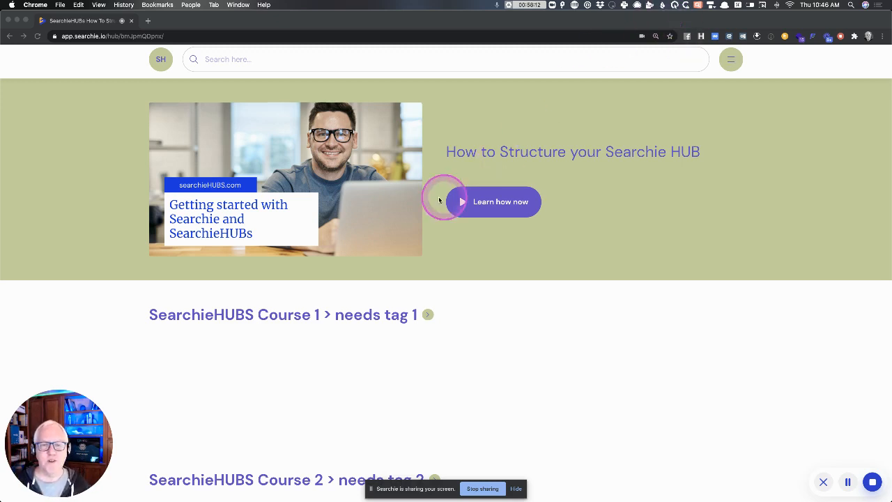
pyautogui.moveTo(333, 172)
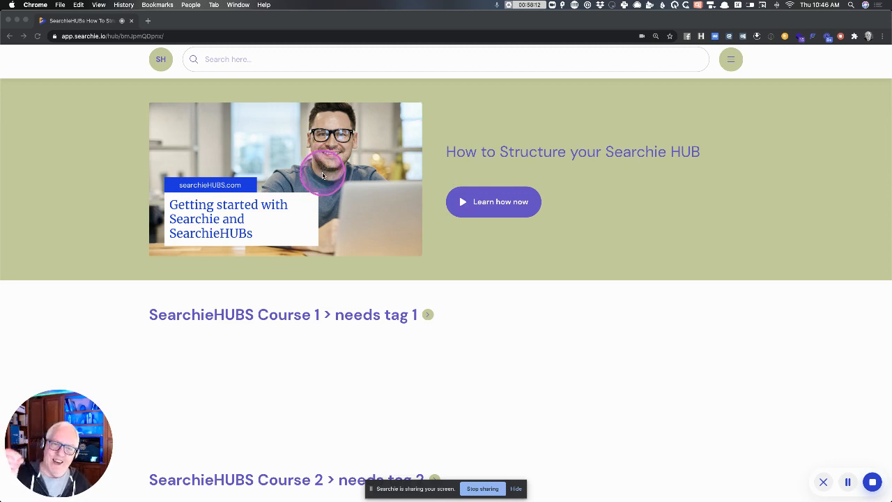
pyautogui.moveTo(323, 174)
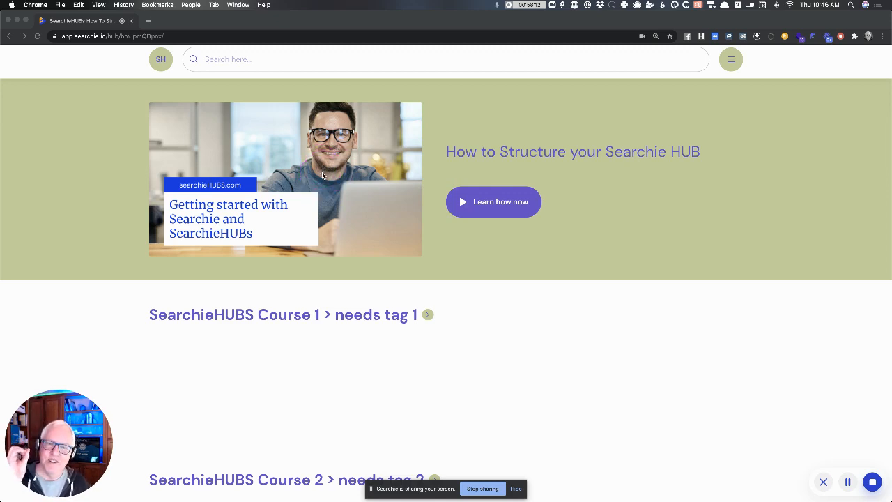
# Browse the public hub, scrolling up and down through its sections.
pyautogui.click(396, 171)
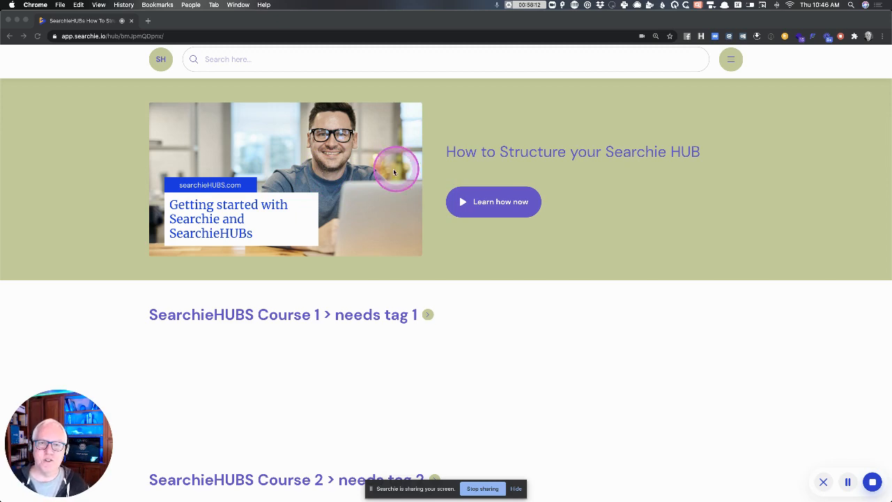
pyautogui.moveTo(335, 187)
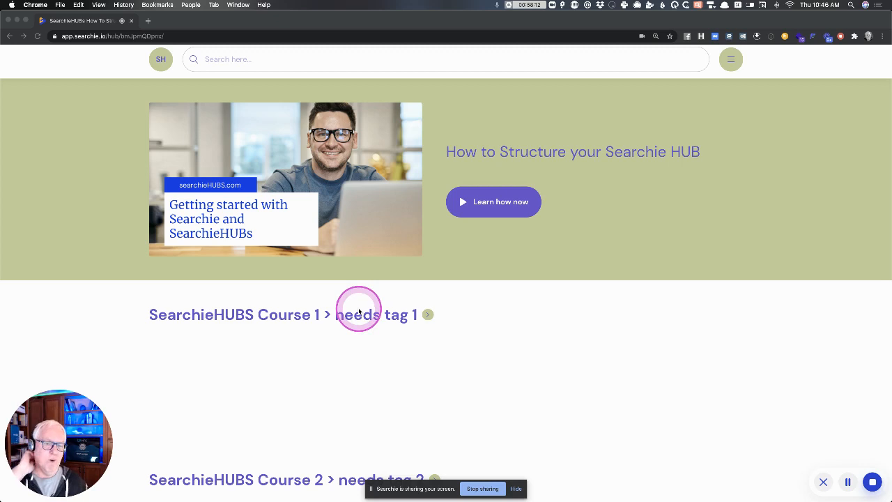
pyautogui.moveTo(638, 356)
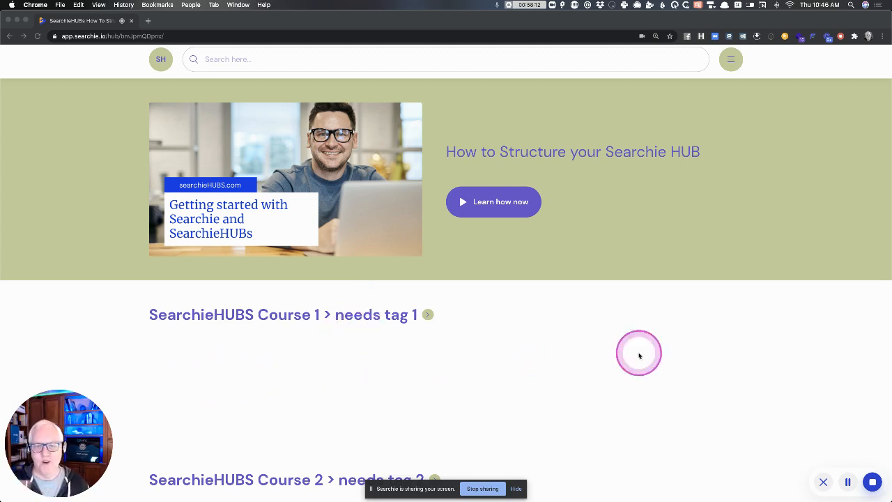
pyautogui.moveTo(190, 314)
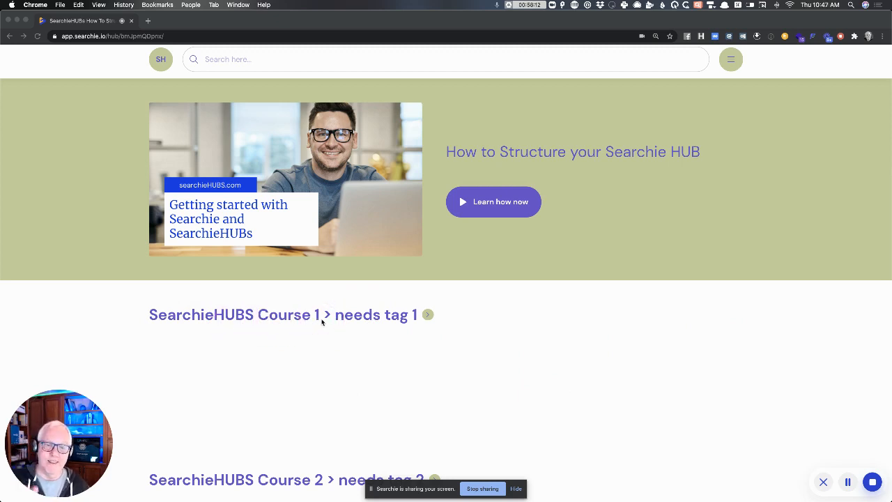
pyautogui.click(404, 319)
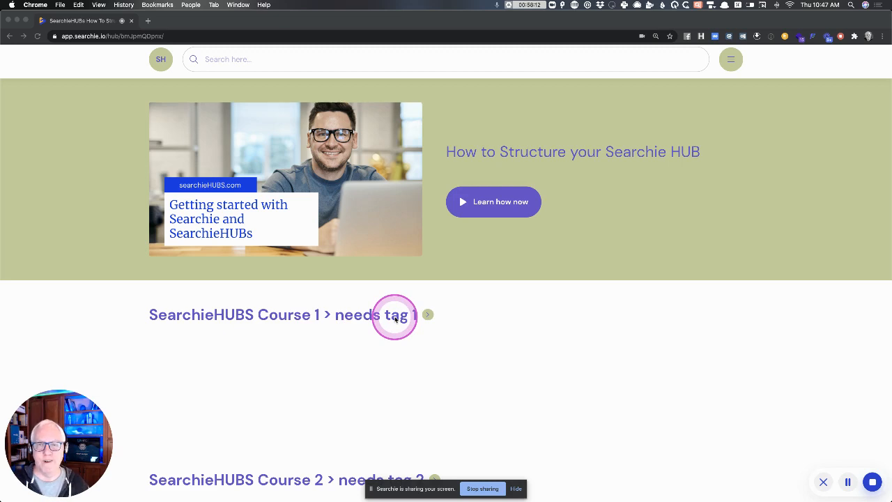
pyautogui.scroll(-3)
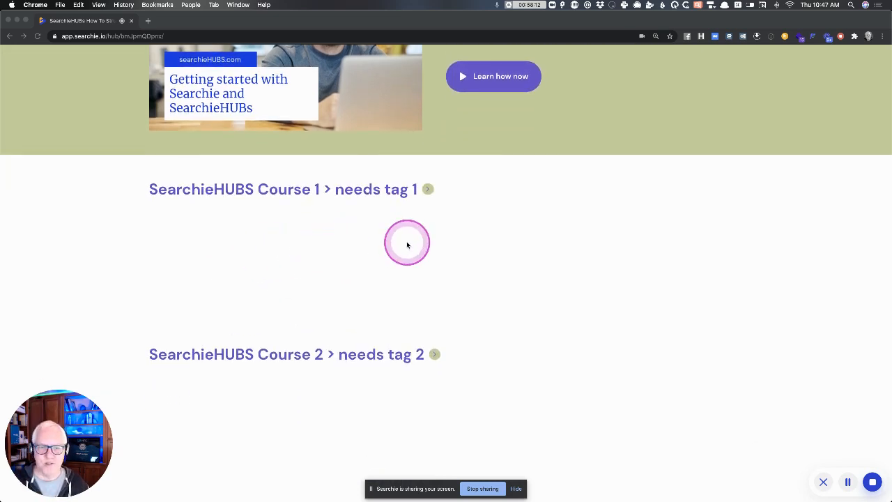
pyautogui.scroll(-3)
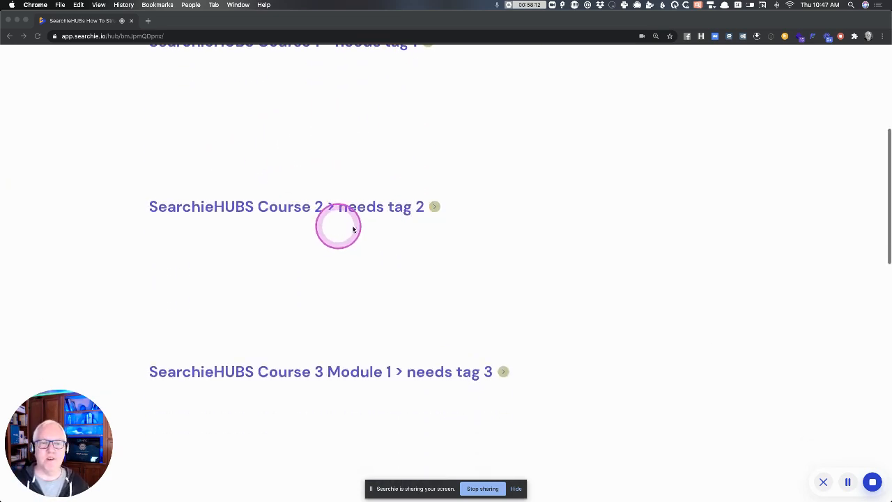
pyautogui.moveTo(536, 112)
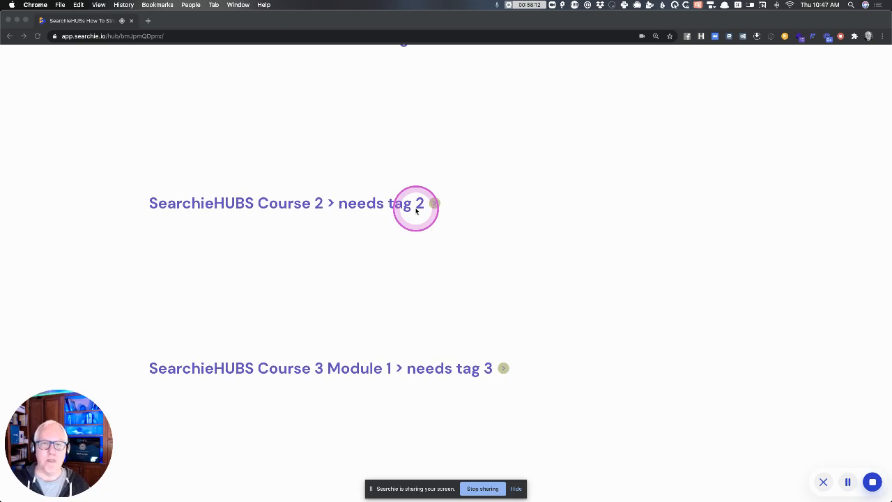
pyautogui.scroll(3)
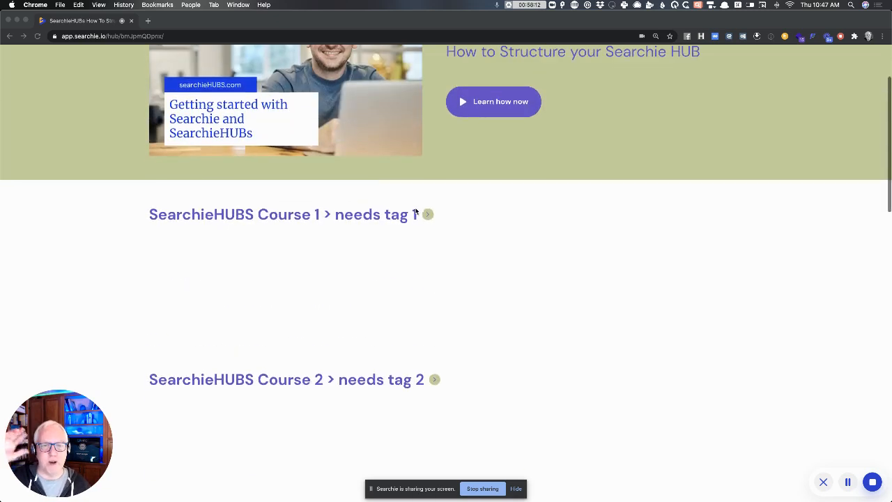
pyautogui.scroll(-3)
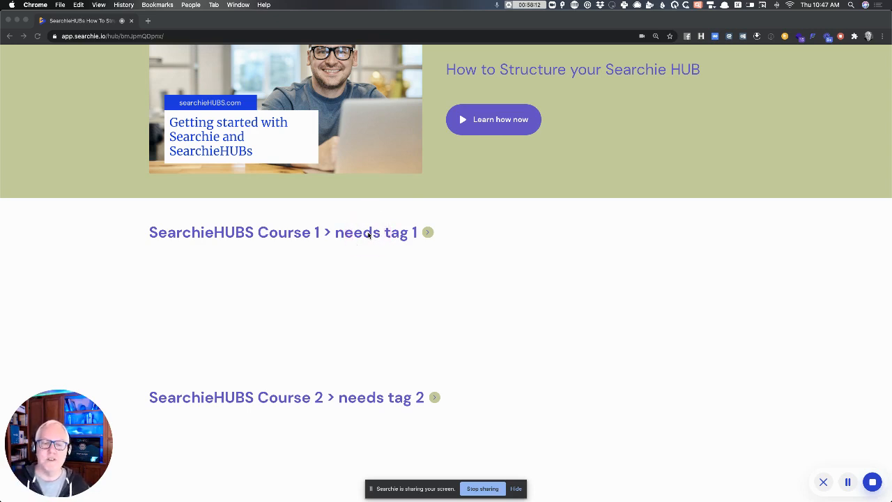
pyautogui.scroll(-3)
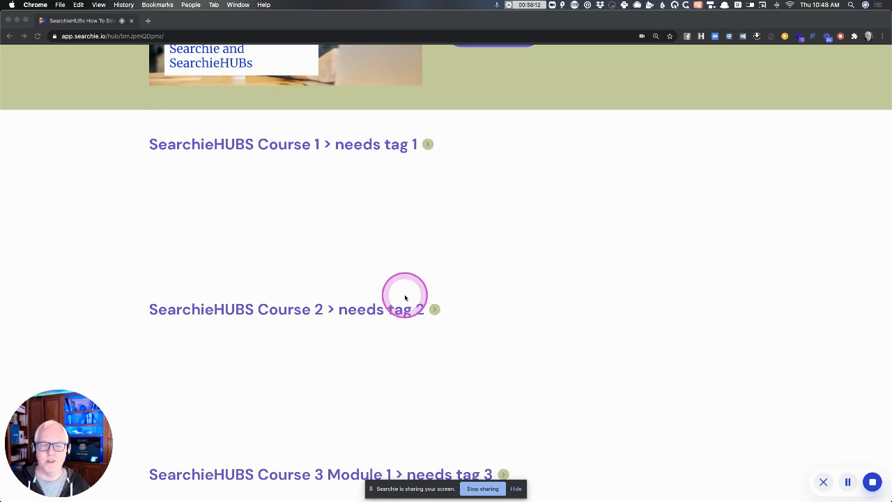
pyautogui.scroll(-3)
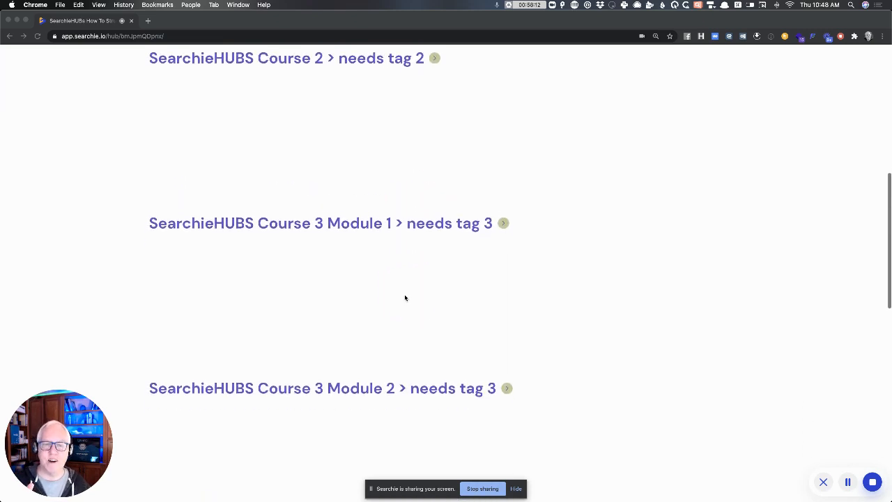
pyautogui.scroll(-3)
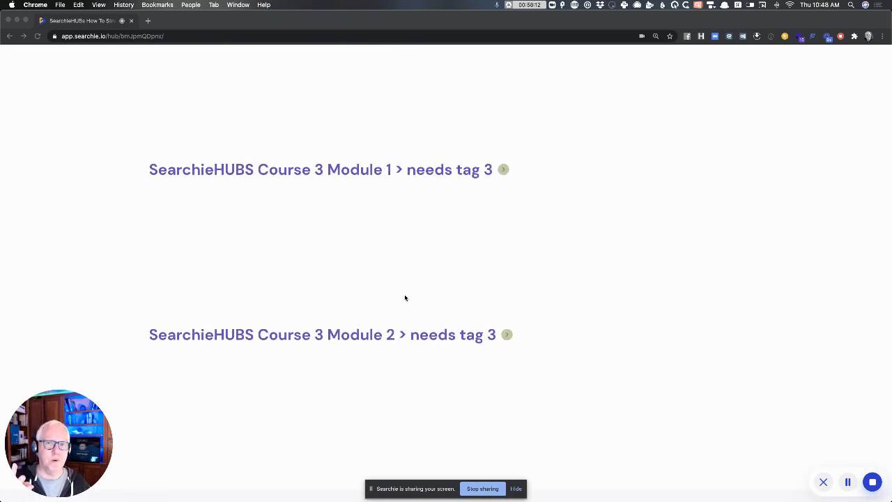
pyautogui.click(349, 188)
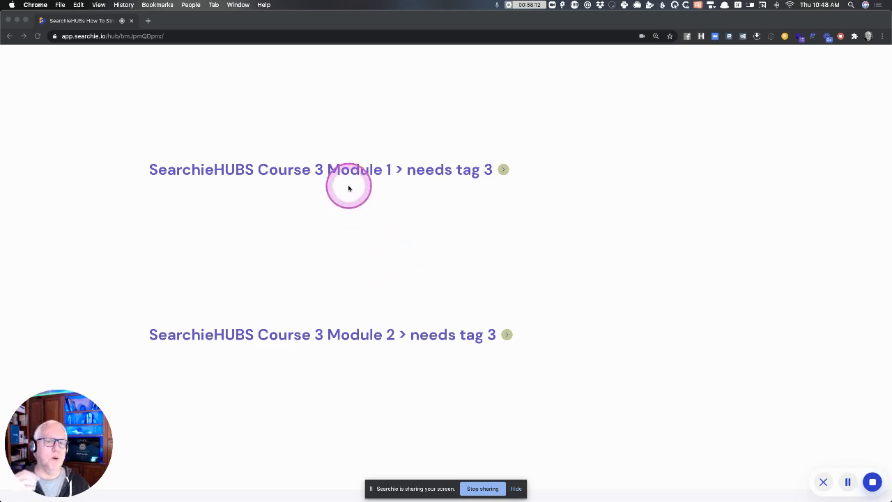
pyautogui.moveTo(348, 327)
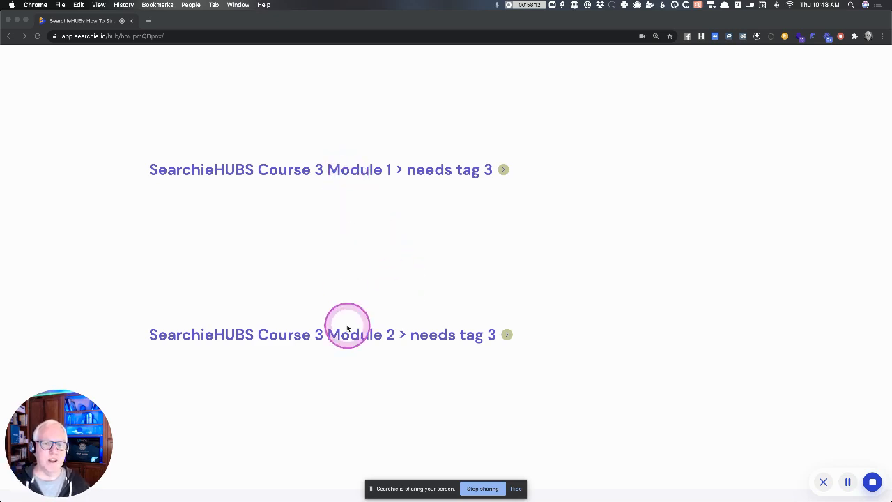
pyautogui.moveTo(369, 170)
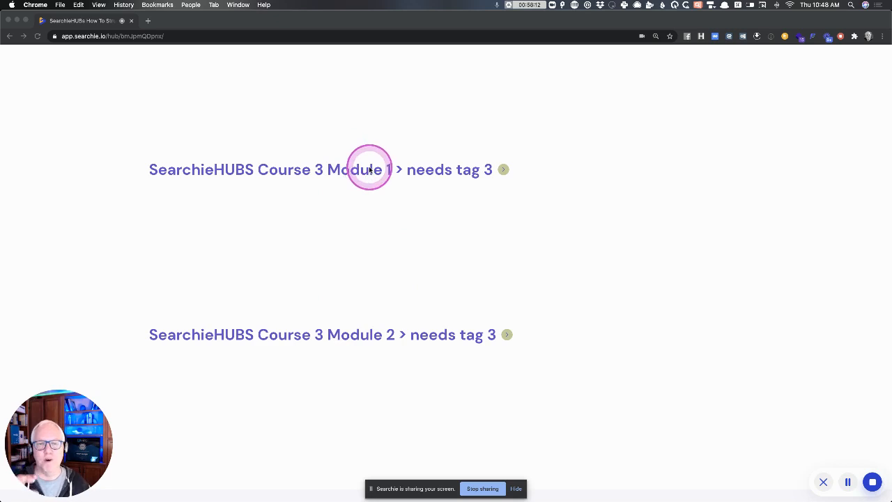
pyautogui.moveTo(204, 235)
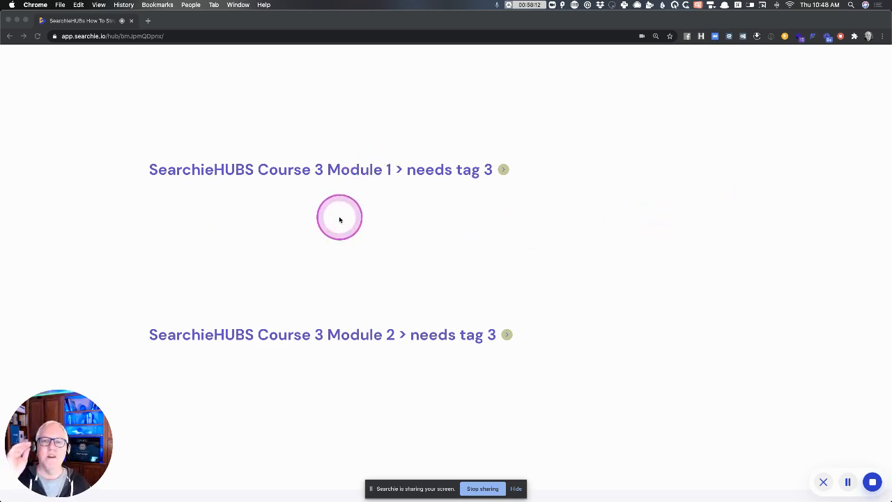
pyautogui.moveTo(284, 377)
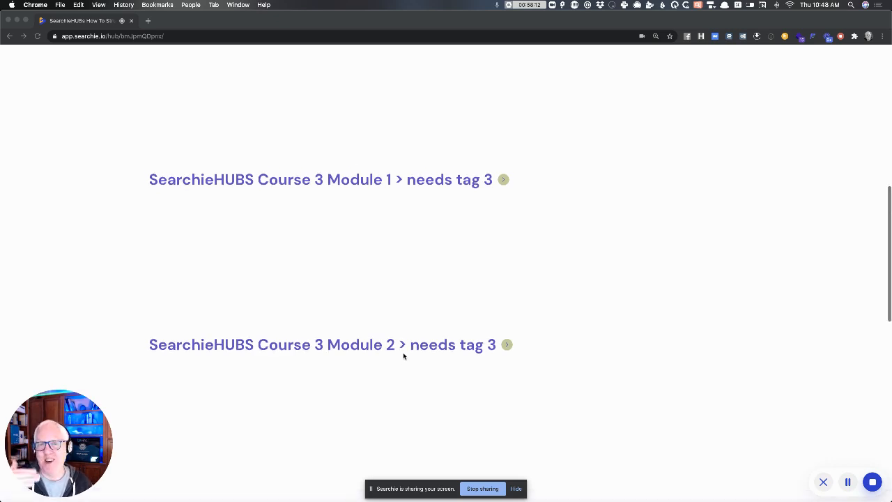
pyautogui.scroll(3)
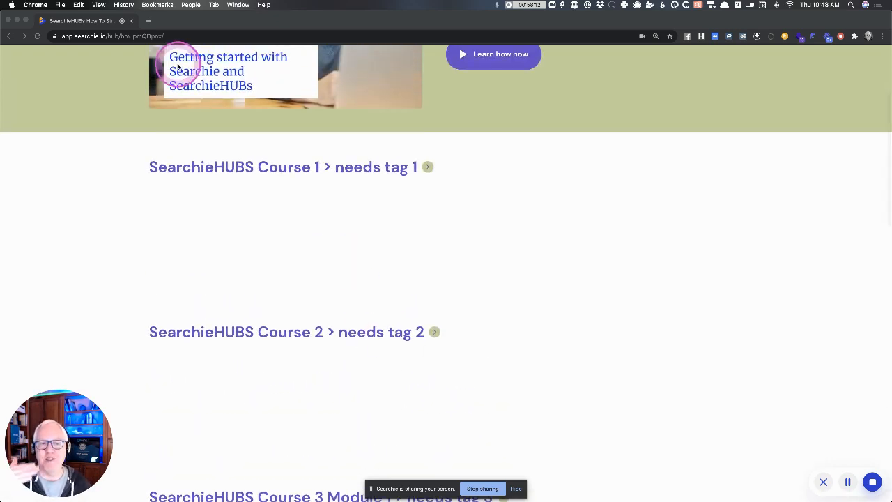
pyautogui.moveTo(216, 186)
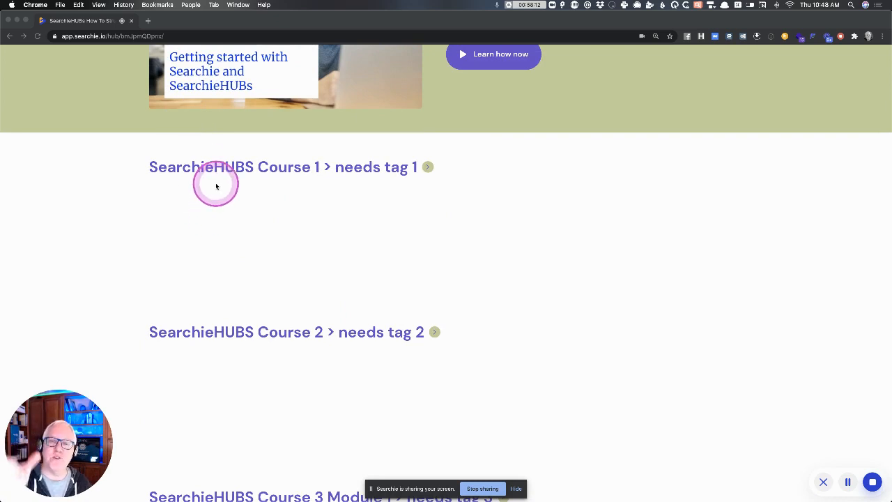
pyautogui.moveTo(247, 366)
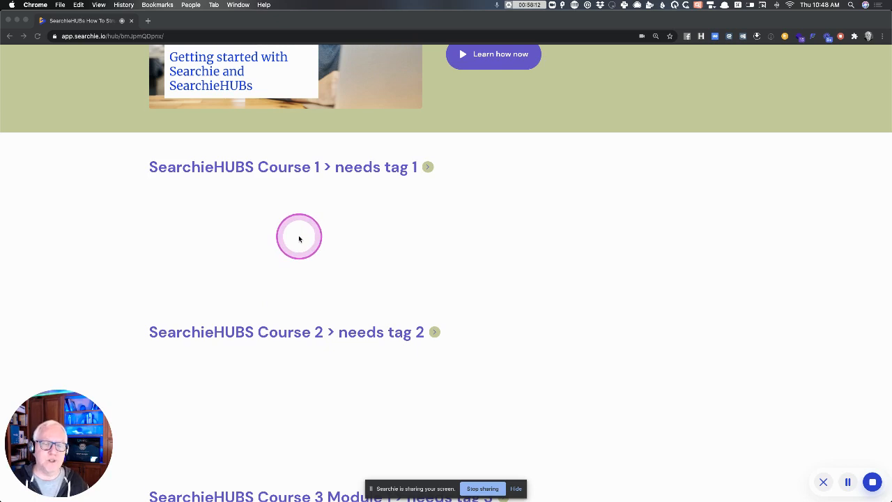
pyautogui.scroll(3)
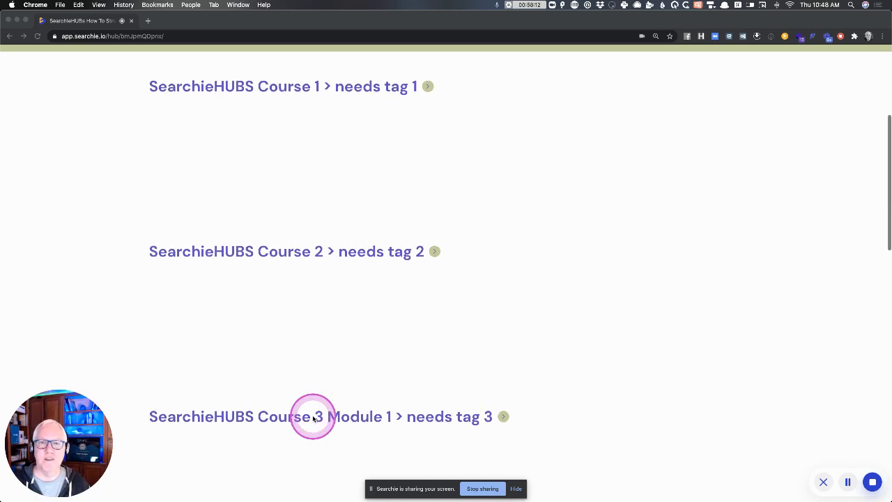
pyautogui.scroll(-3)
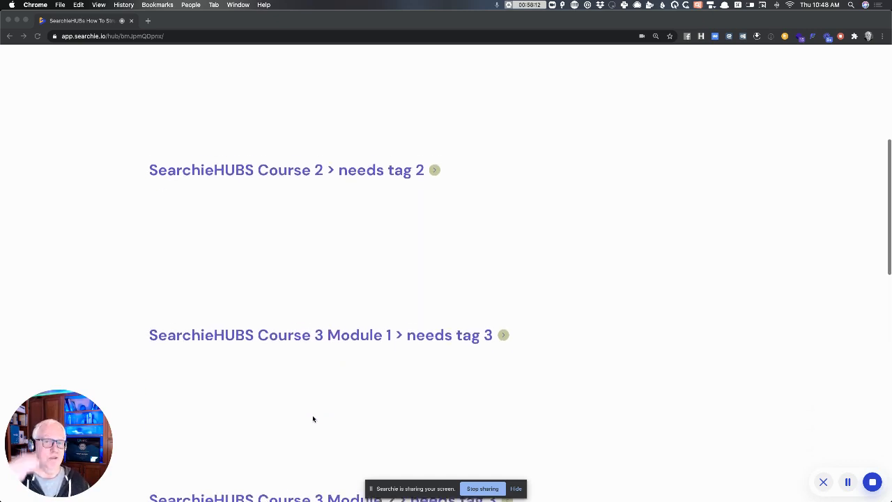
pyautogui.scroll(3)
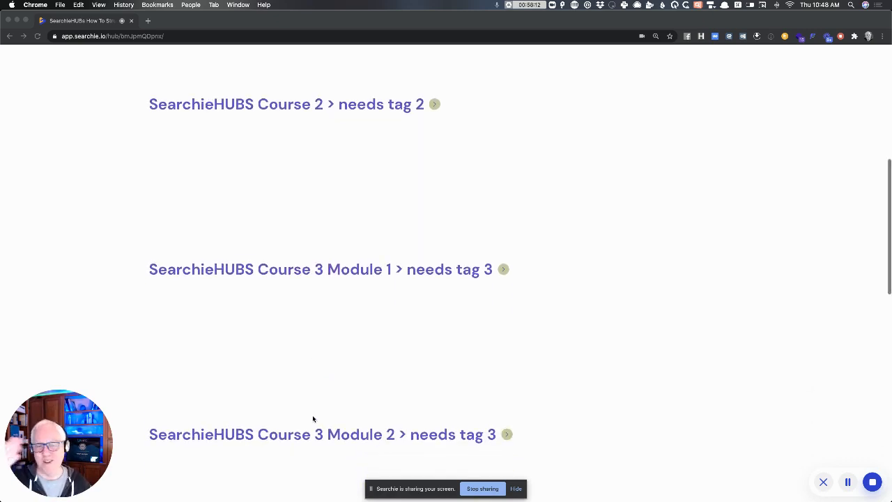
pyautogui.scroll(3)
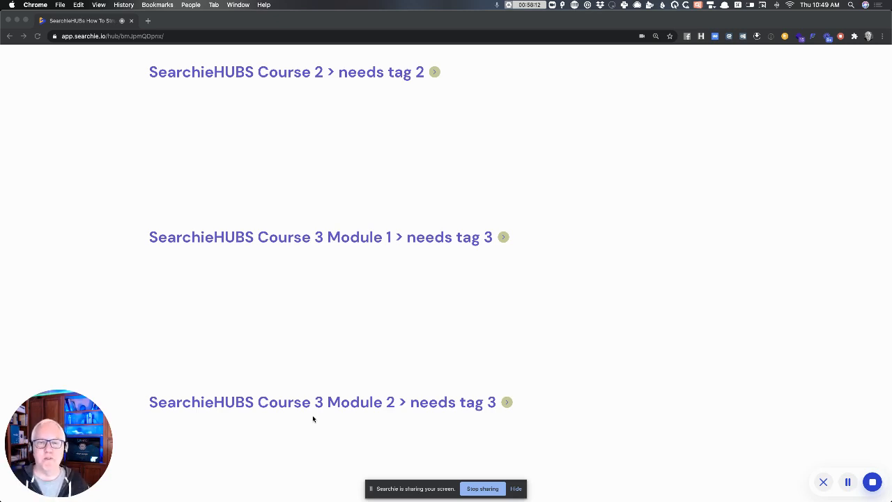
pyautogui.click(313, 408)
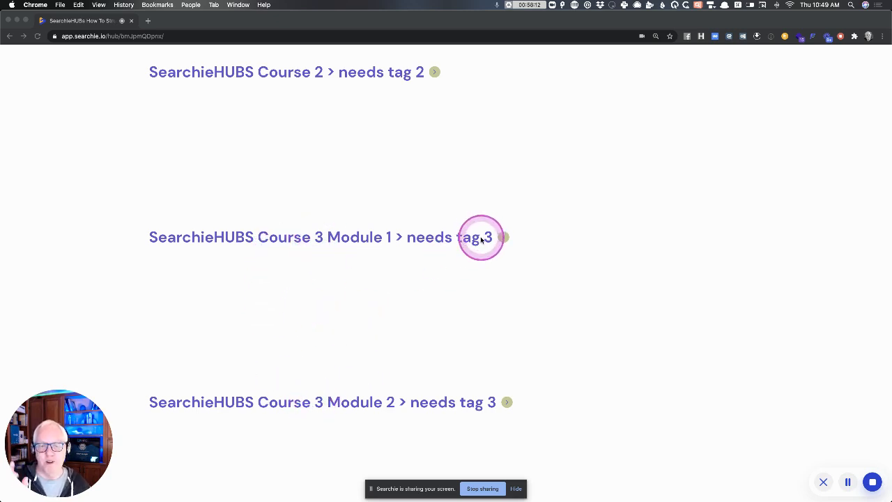
pyautogui.moveTo(452, 240)
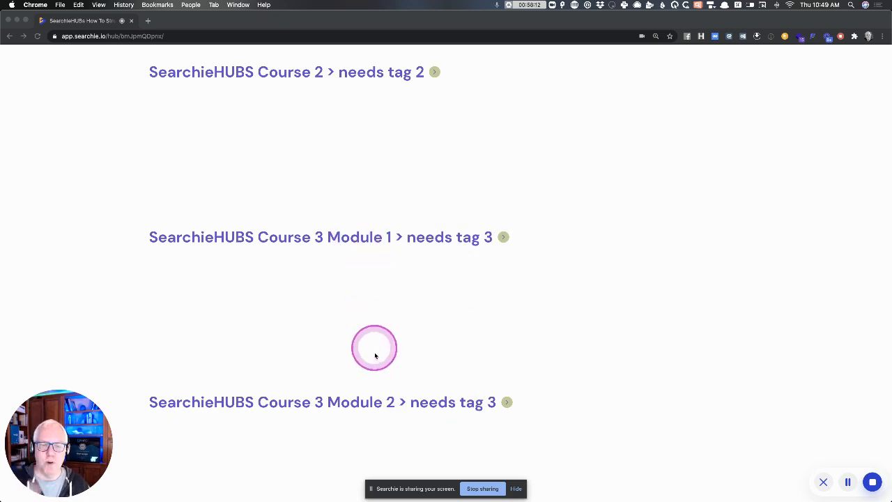
pyautogui.moveTo(378, 413)
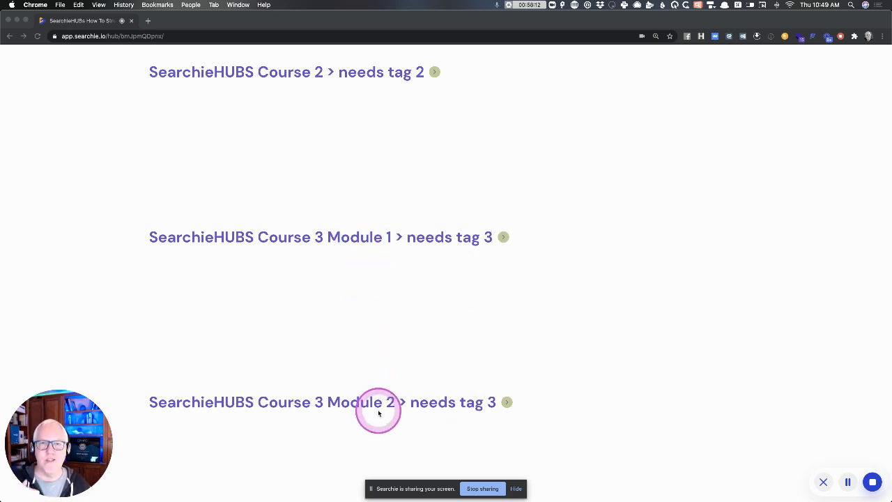
pyautogui.moveTo(428, 257)
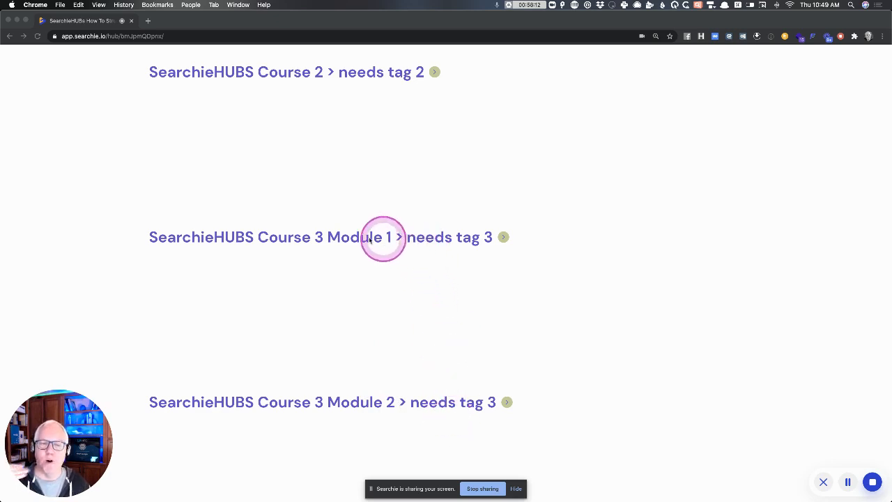
pyautogui.moveTo(356, 253)
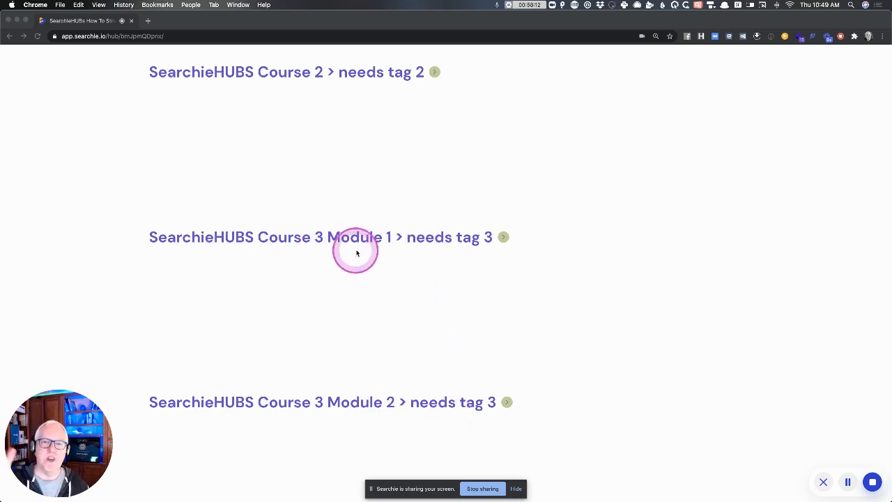
pyautogui.moveTo(414, 402)
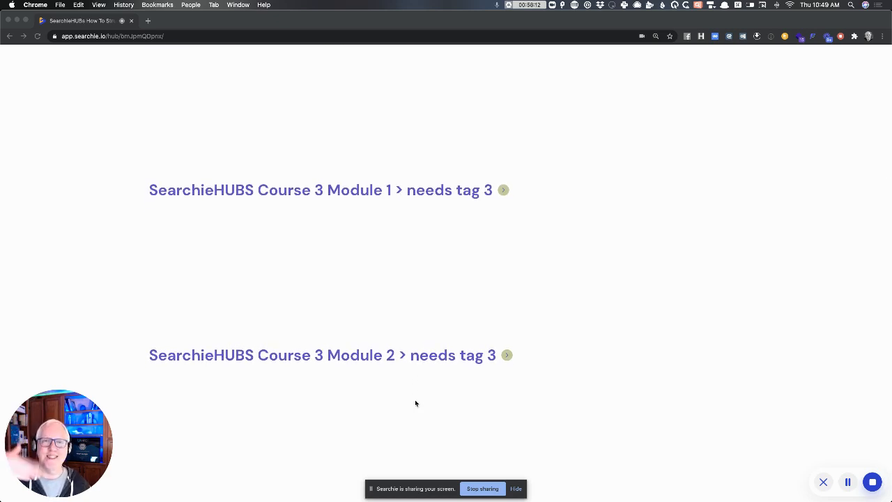
# Scroll to the Course 3 Page section and open the SearchieHubs Course 3 page.
pyautogui.scroll(3)
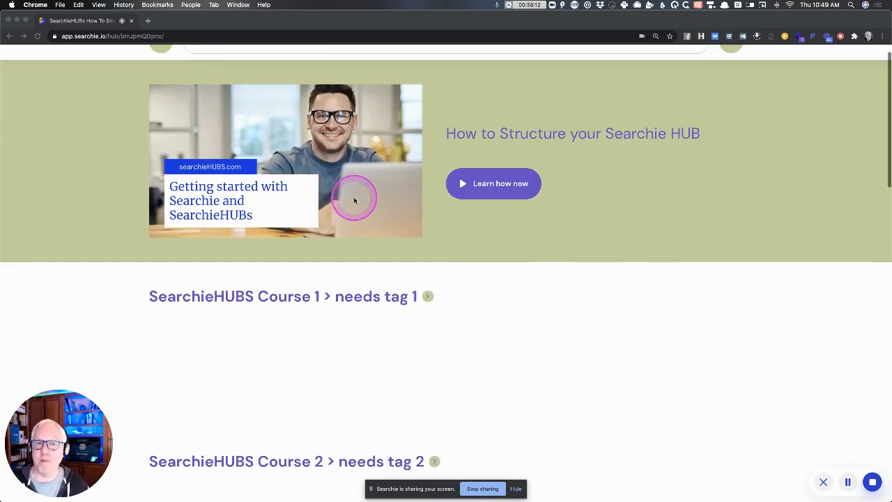
pyautogui.scroll(3)
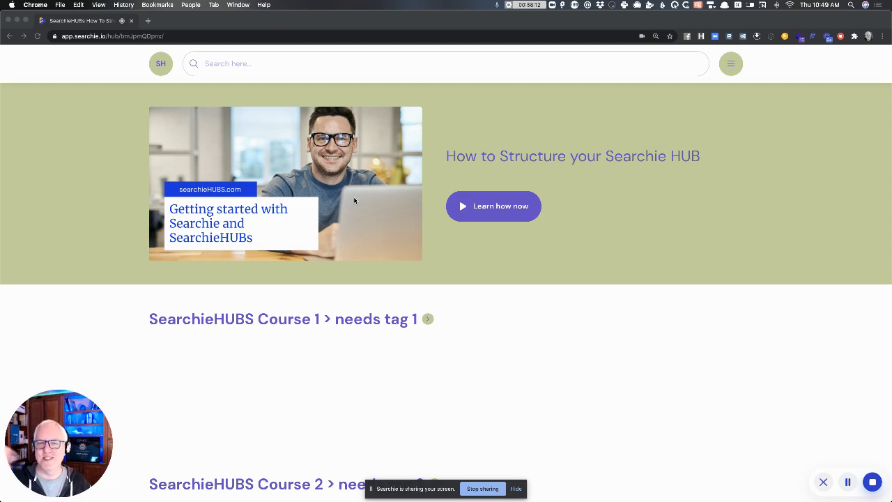
pyautogui.click(428, 318)
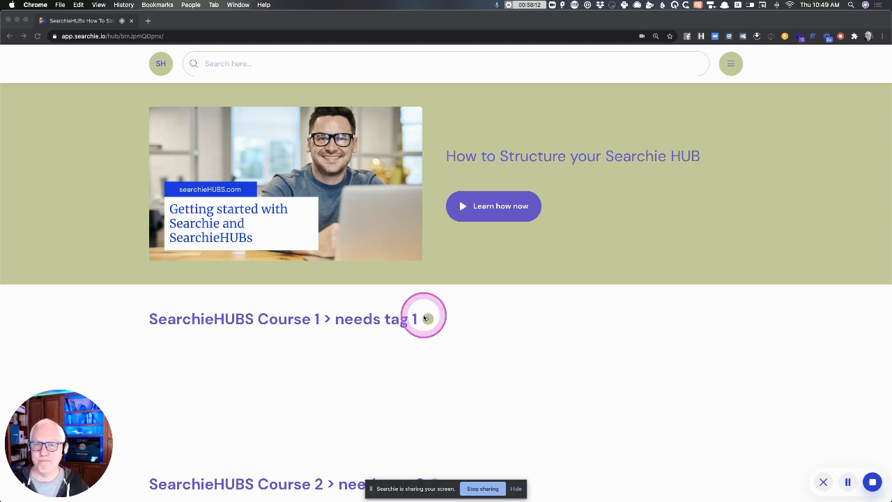
pyautogui.scroll(-3)
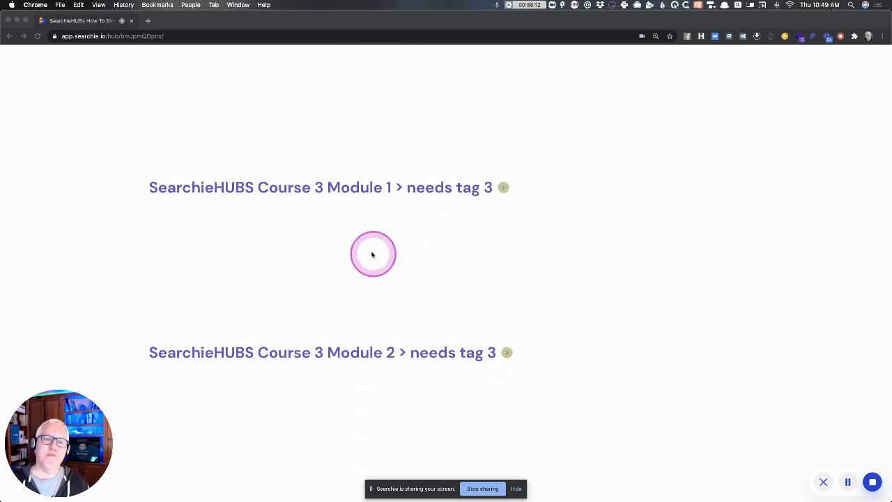
pyautogui.moveTo(421, 271)
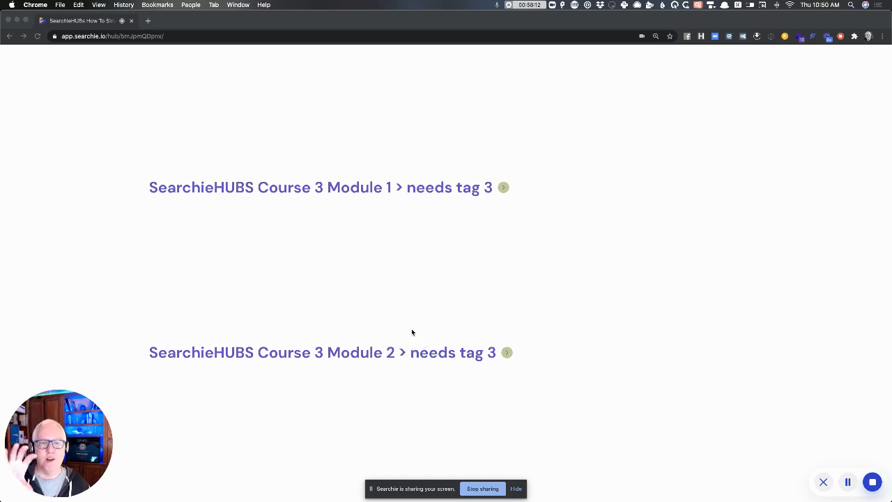
pyautogui.scroll(-3)
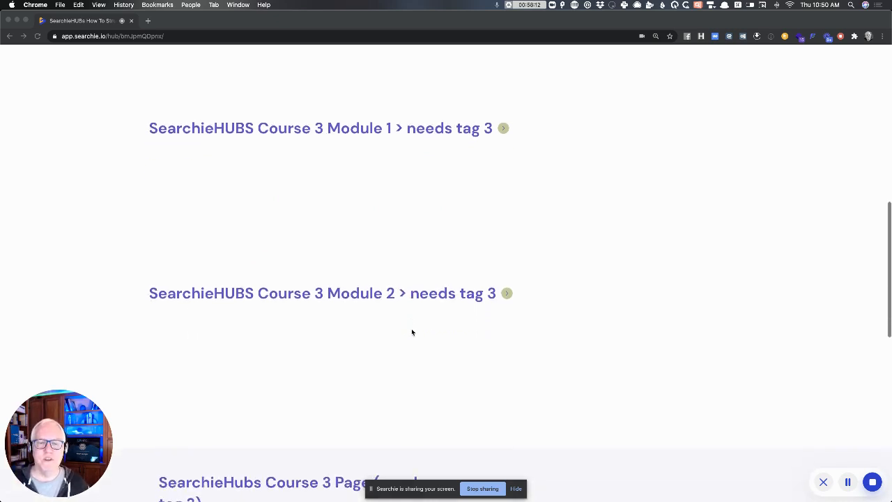
pyautogui.scroll(-3)
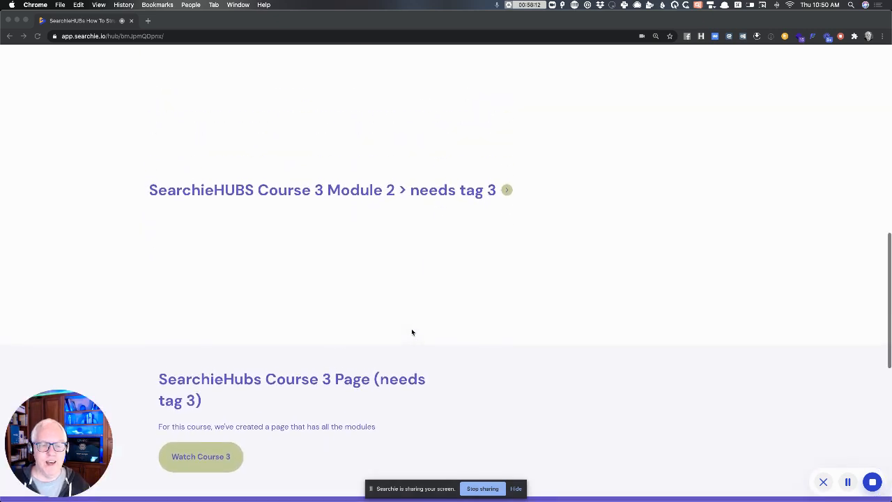
pyautogui.click(208, 381)
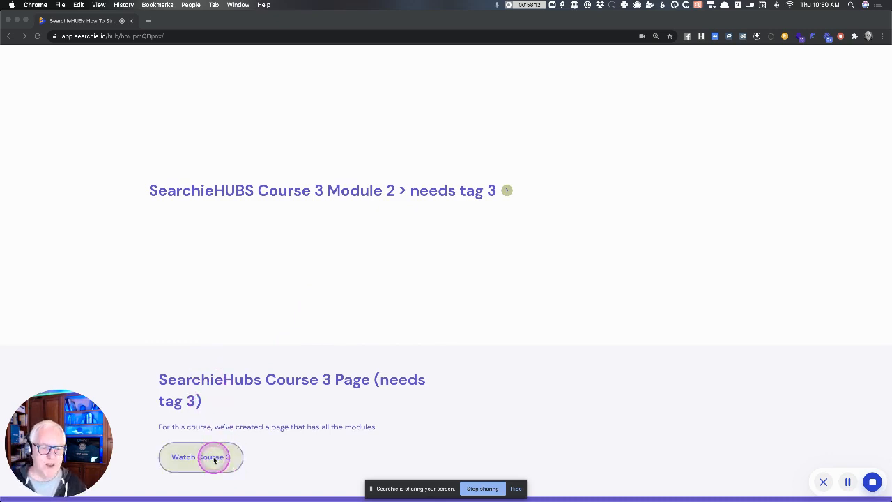
pyautogui.click(201, 457)
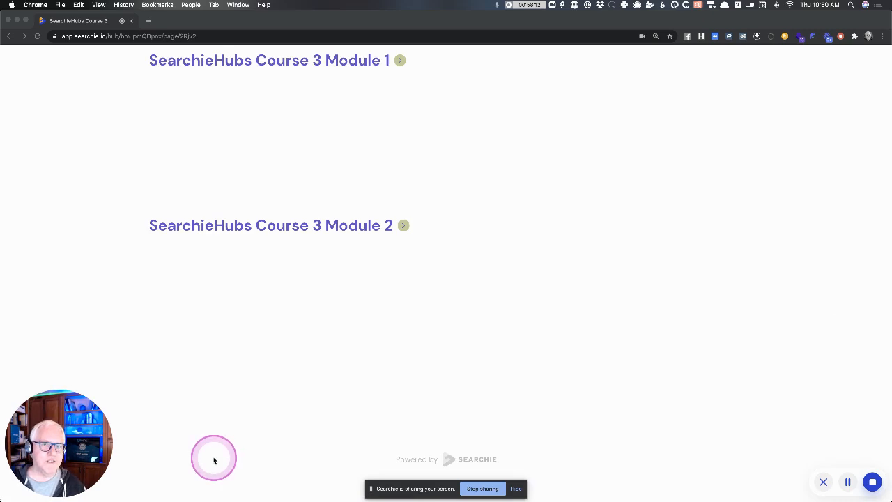
# Leave the Course 3 page through the hub logo or Home link.
pyautogui.scroll(3)
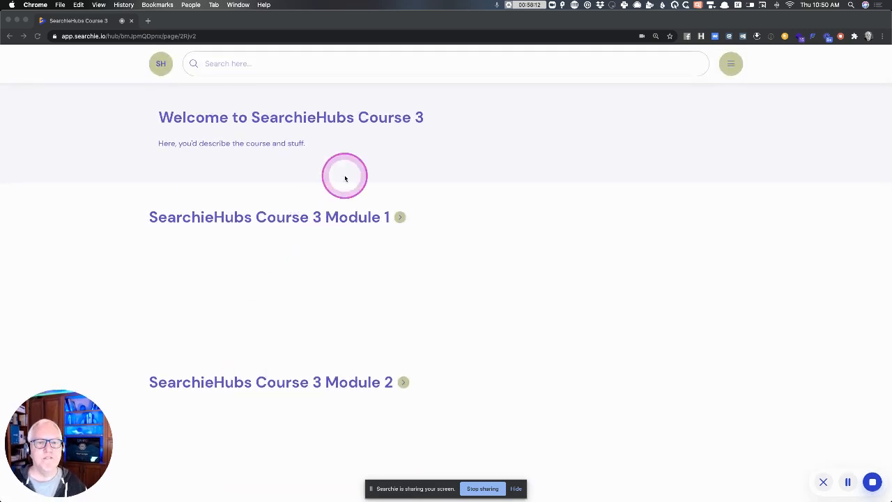
pyautogui.moveTo(232, 125)
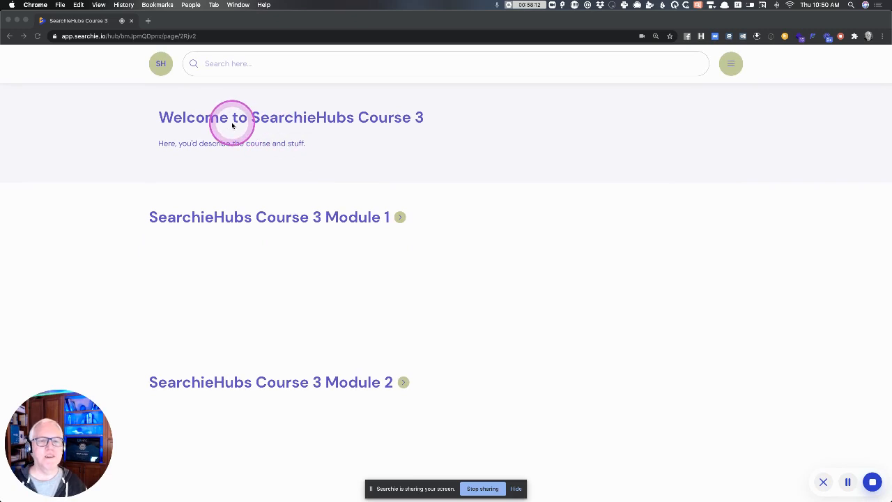
pyautogui.moveTo(247, 161)
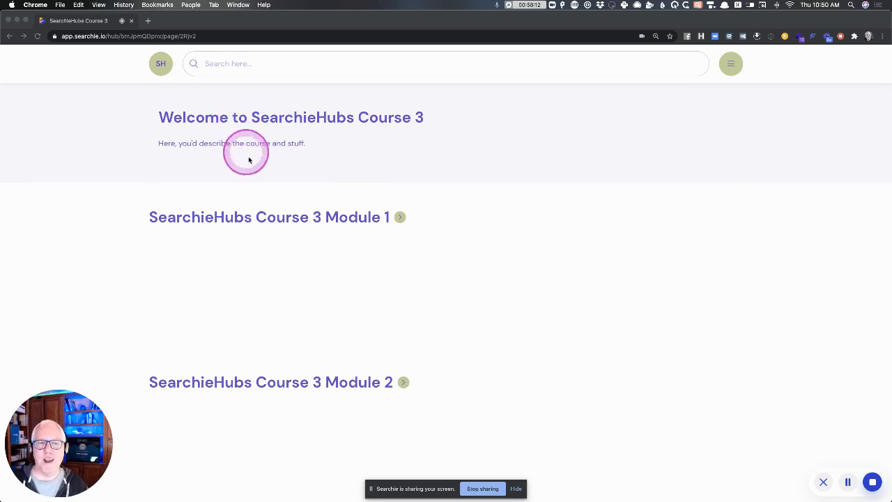
pyautogui.moveTo(271, 341)
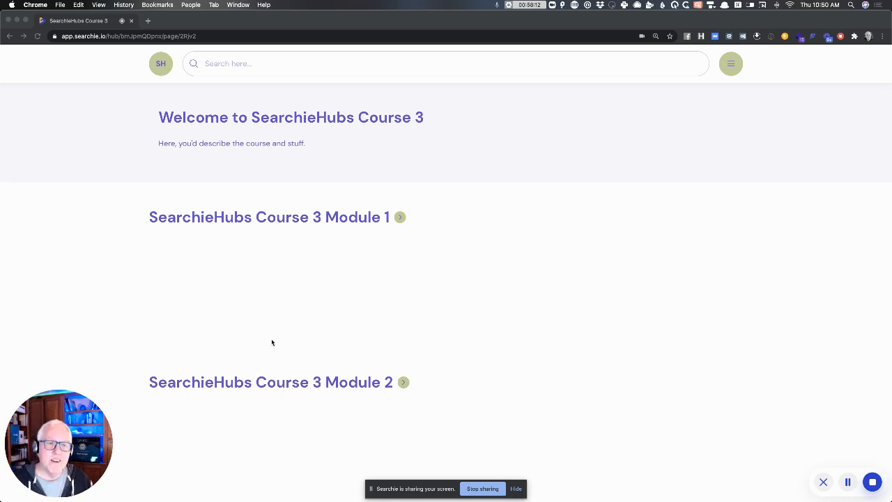
pyautogui.click(253, 158)
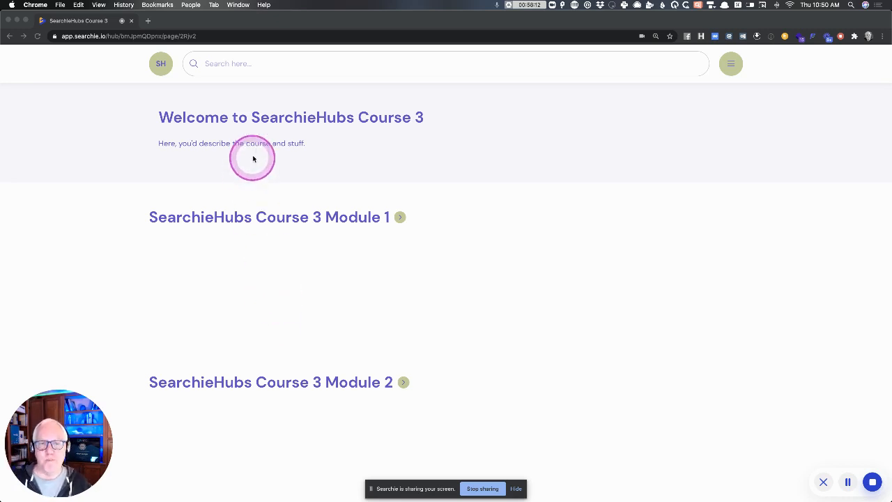
pyautogui.moveTo(261, 143)
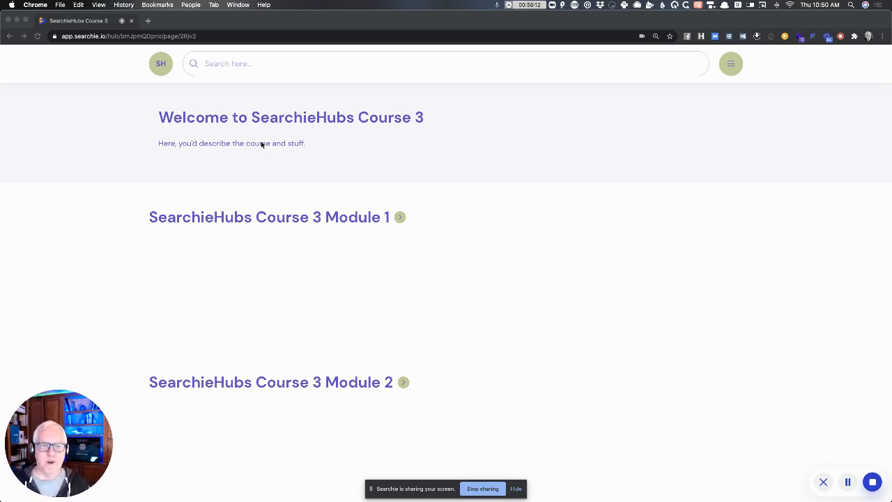
pyautogui.click(381, 166)
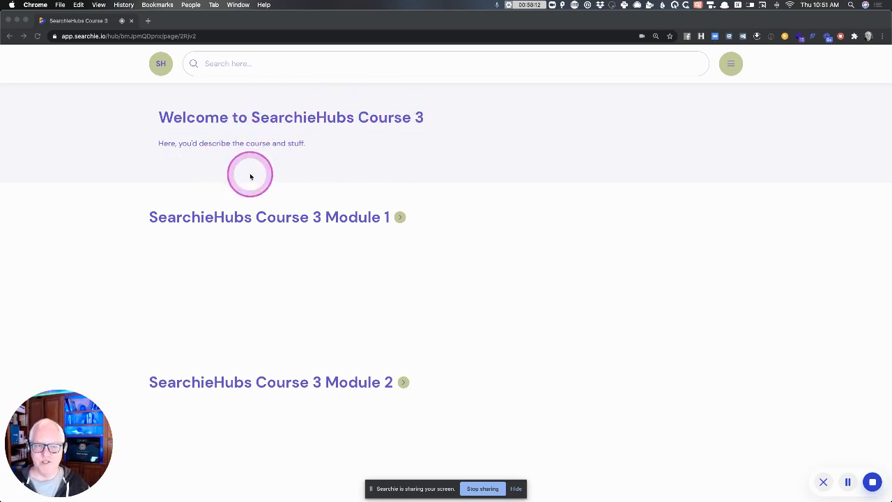
pyautogui.moveTo(514, 175)
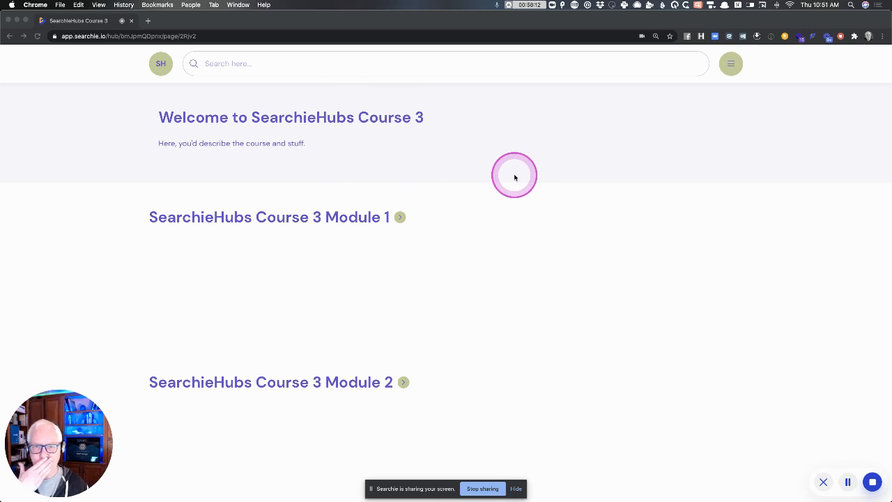
pyautogui.moveTo(370, 144)
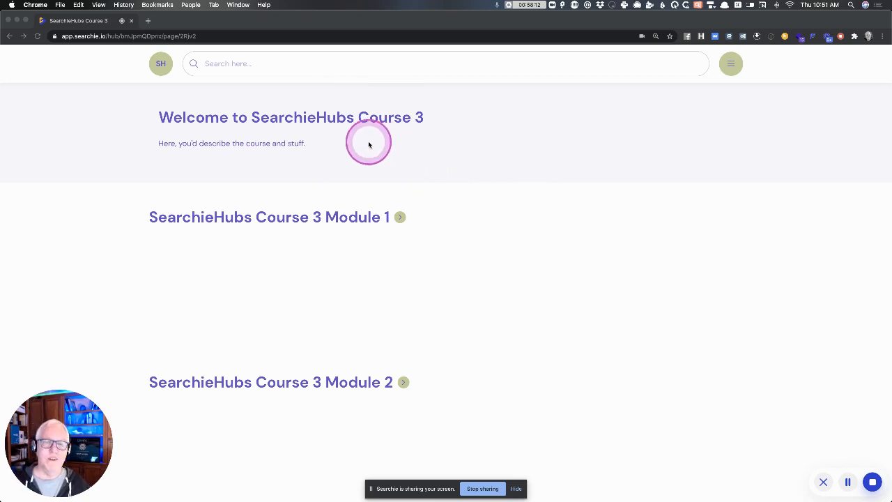
pyautogui.moveTo(317, 117)
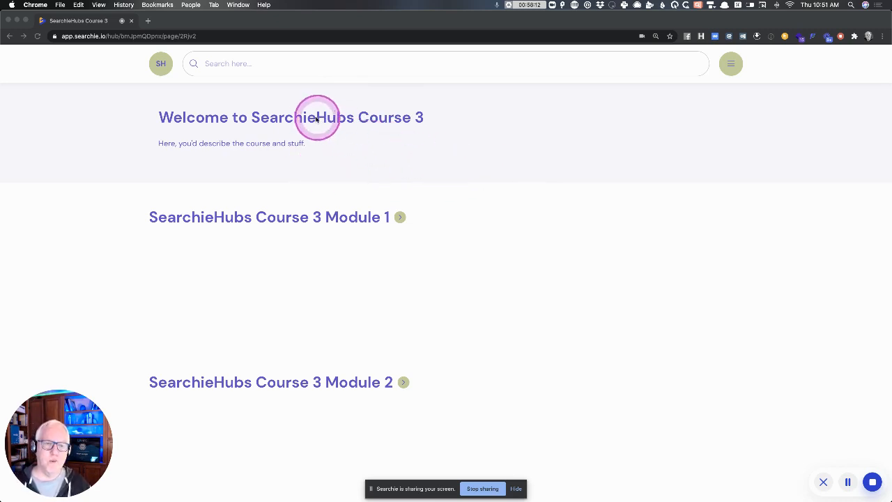
pyautogui.moveTo(305, 173)
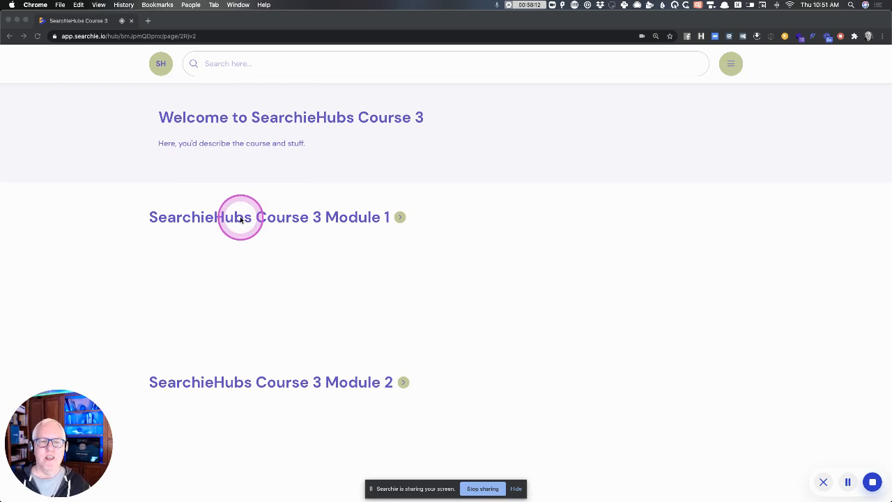
pyautogui.moveTo(350, 368)
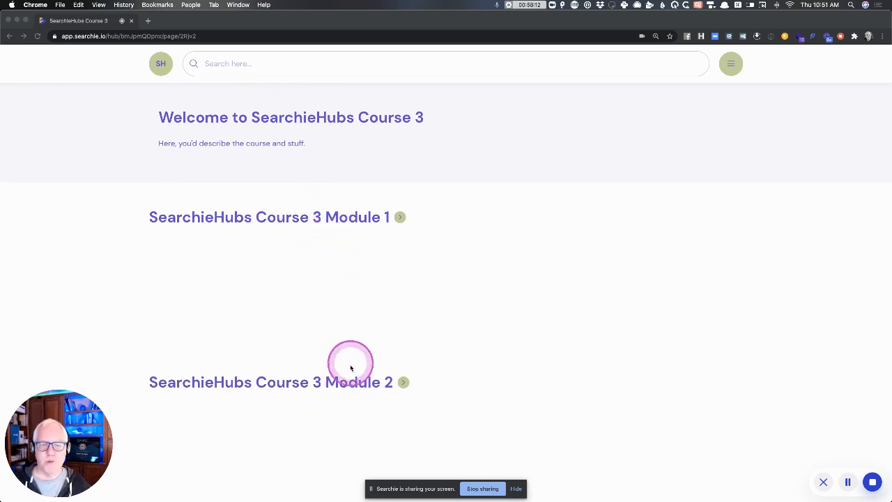
pyautogui.scroll(3)
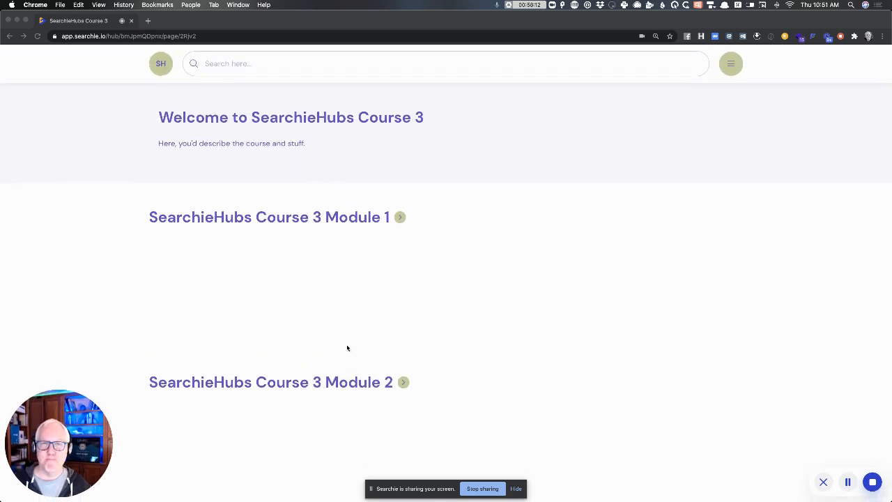
pyautogui.click(338, 217)
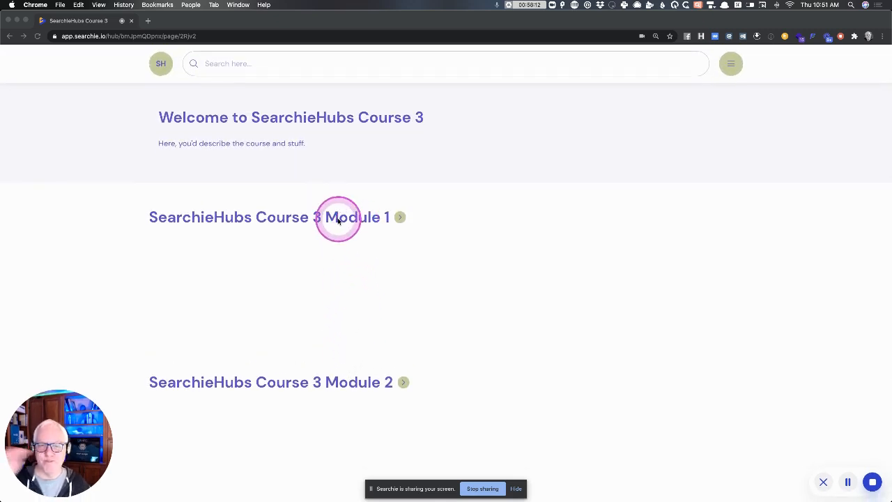
pyautogui.moveTo(360, 217)
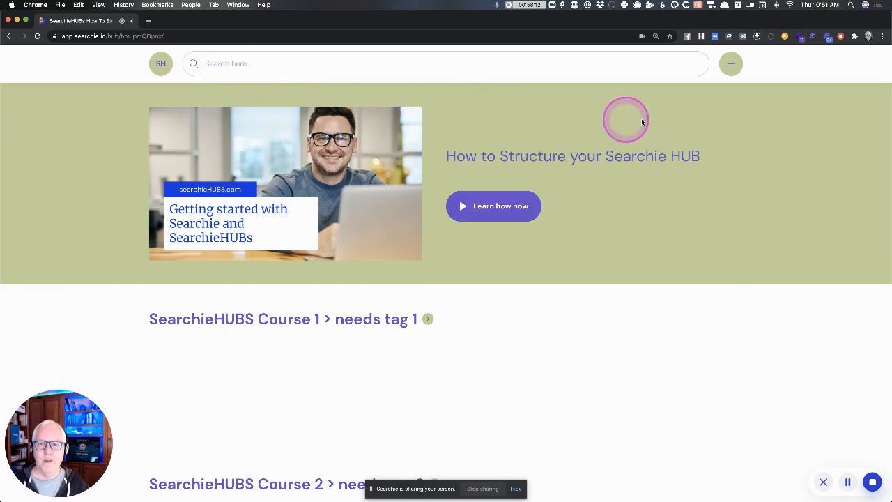
# Pick 'SearchieHubs Course 3' from the hamburger page list, then dismiss the menu.
pyautogui.click(730, 63)
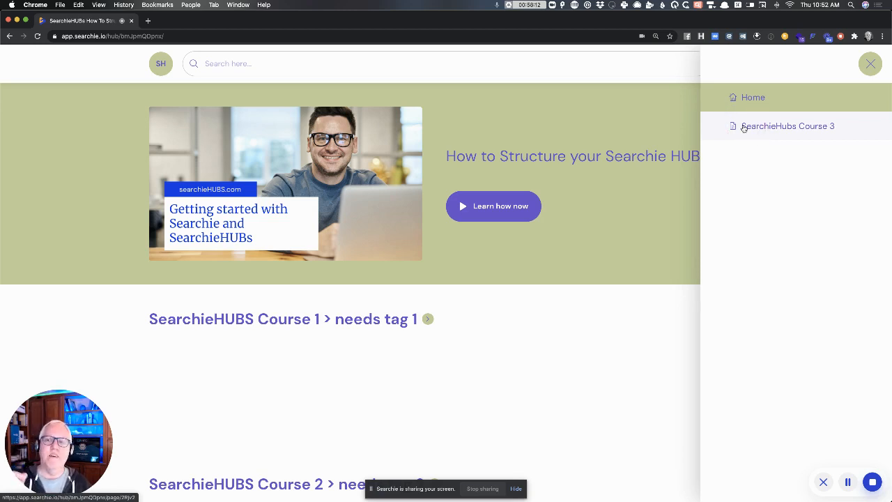
pyautogui.click(788, 126)
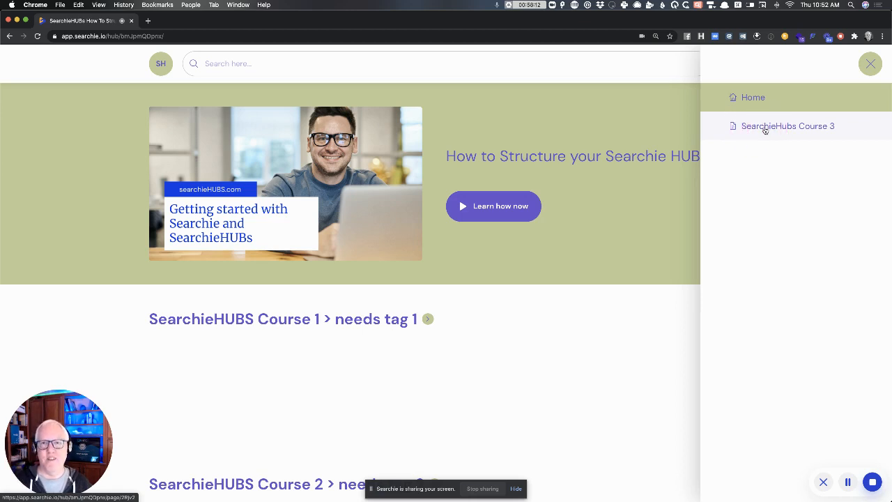
pyautogui.click(765, 132)
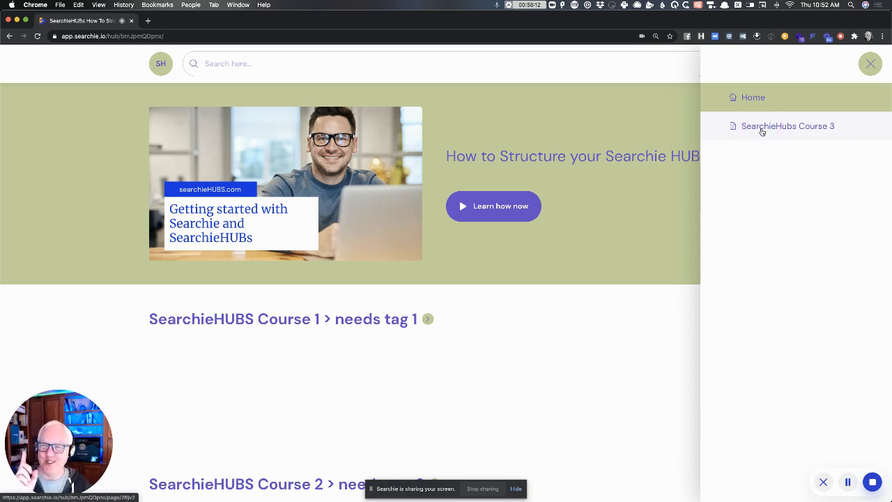
pyautogui.click(787, 126)
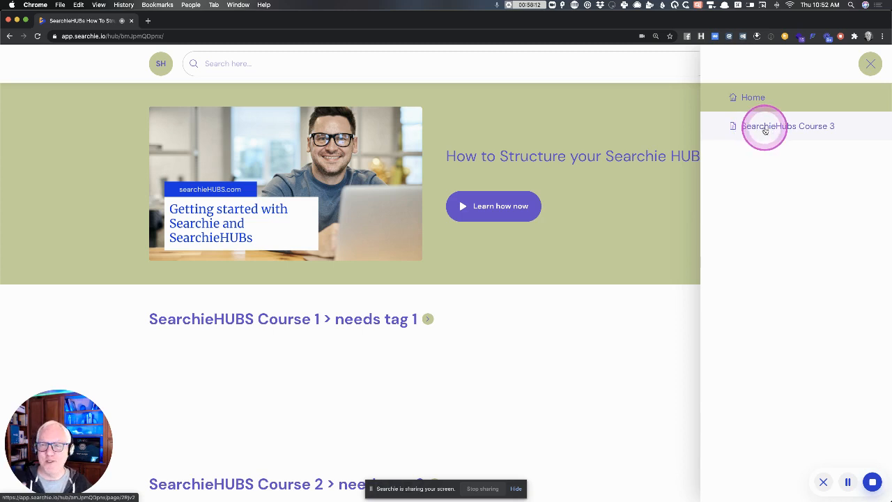
pyautogui.click(787, 126)
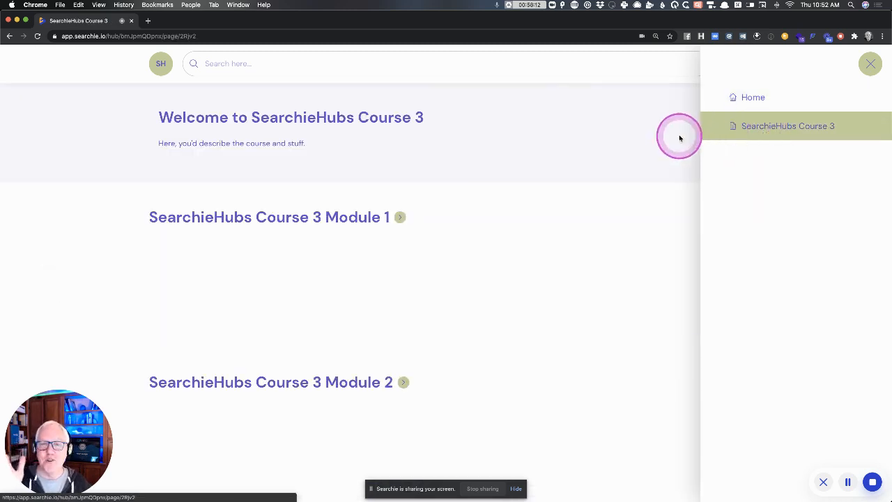
pyautogui.click(869, 64)
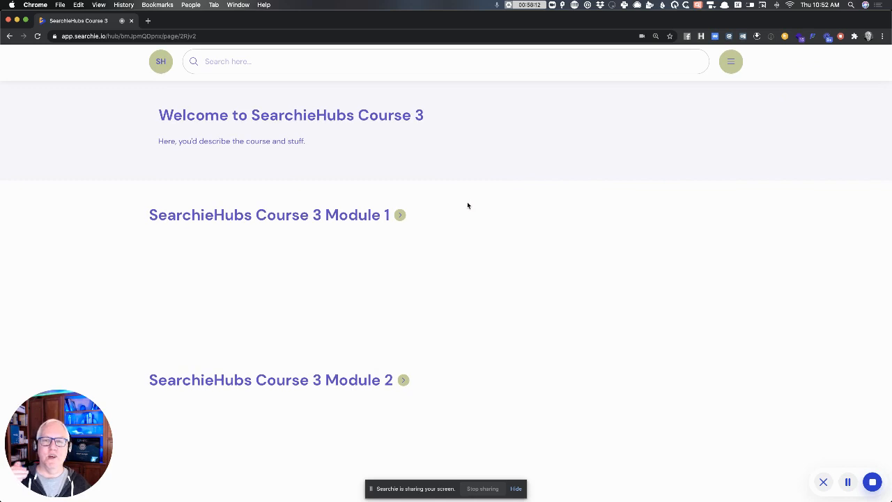
# Return home and scroll down to the Membership Page CTA and 'Don't Own Course 3 yet?' offer.
pyautogui.click(161, 62)
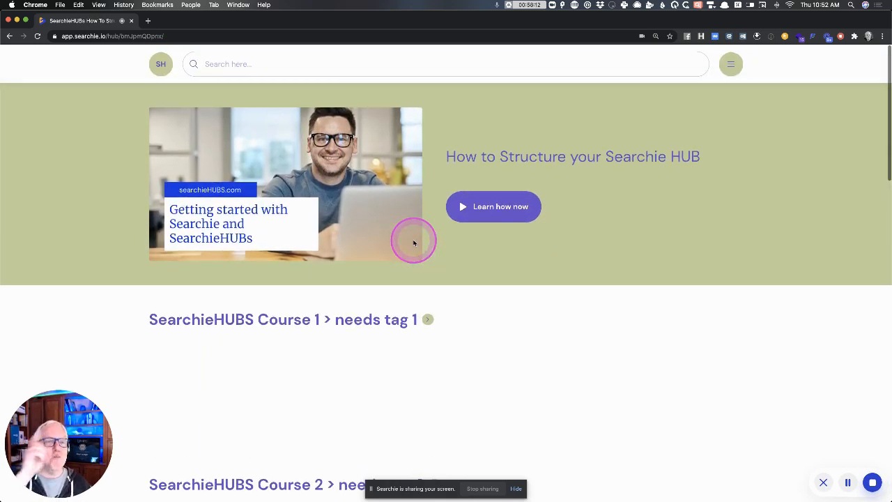
pyautogui.scroll(-3)
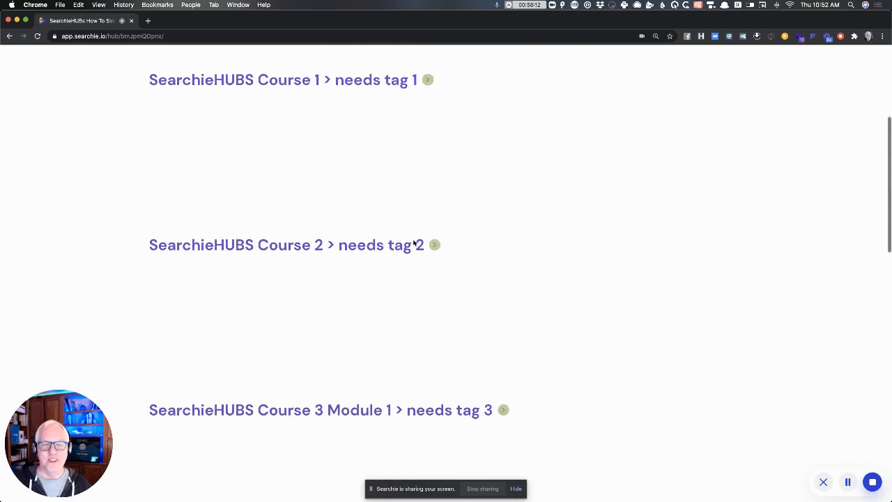
pyautogui.scroll(-3)
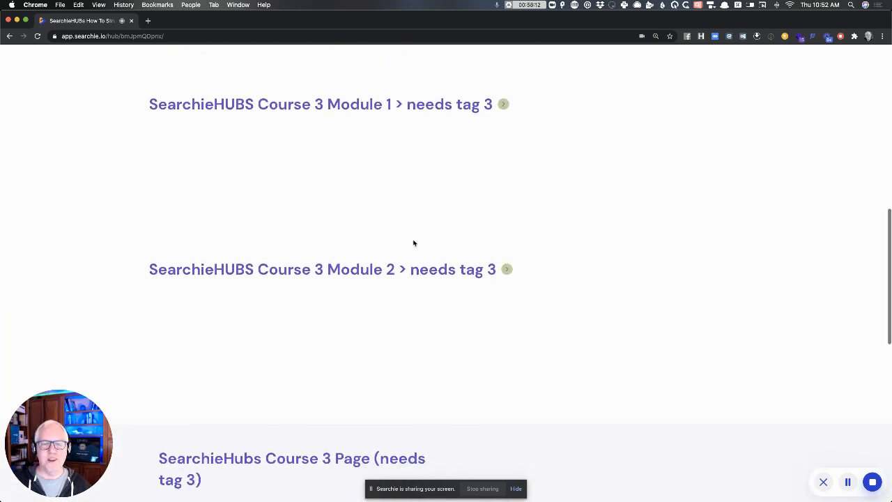
pyautogui.scroll(-3)
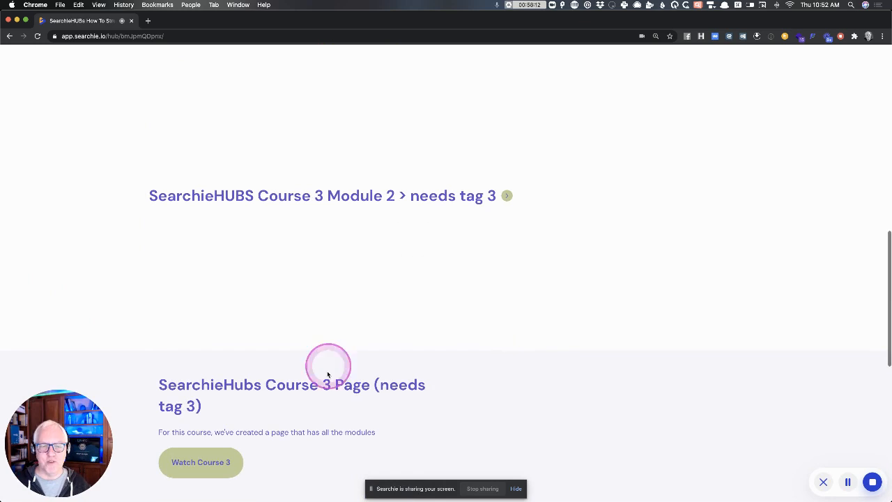
pyautogui.scroll(-3)
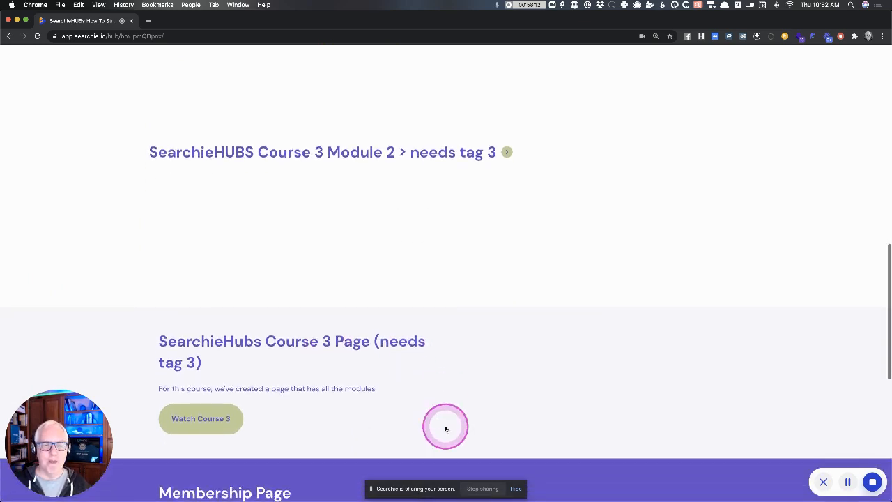
pyautogui.scroll(-3)
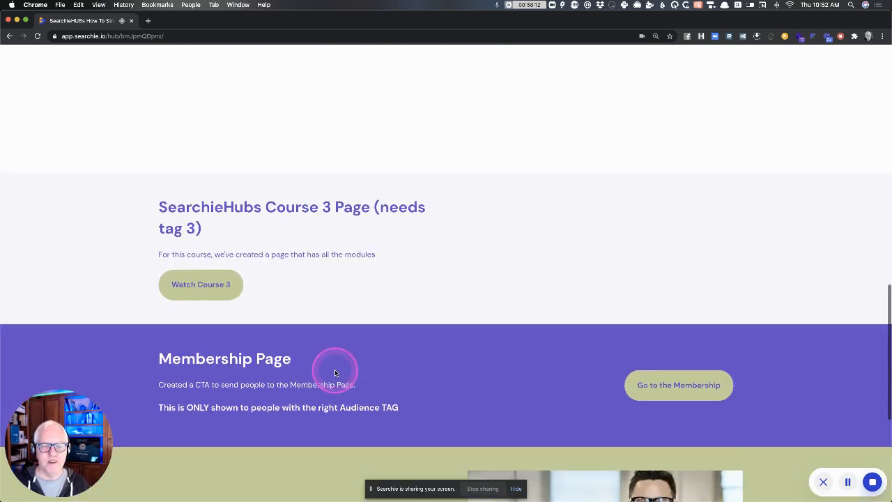
pyautogui.scroll(-3)
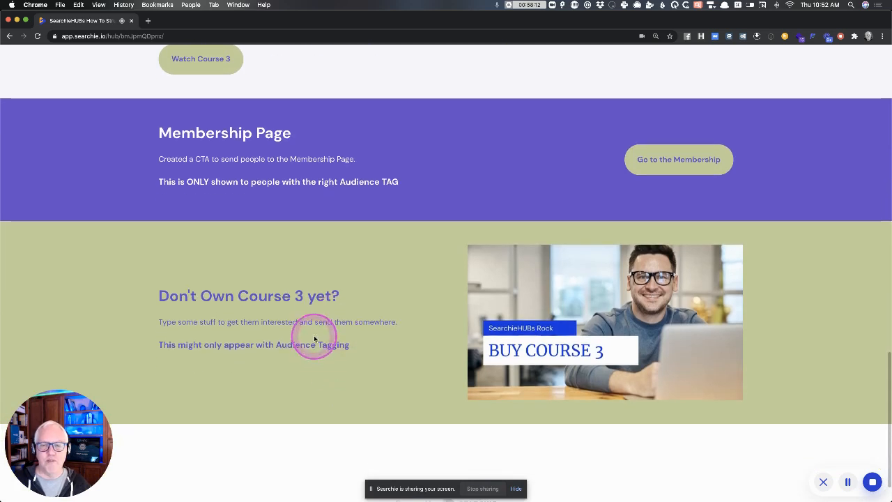
pyautogui.moveTo(216, 268)
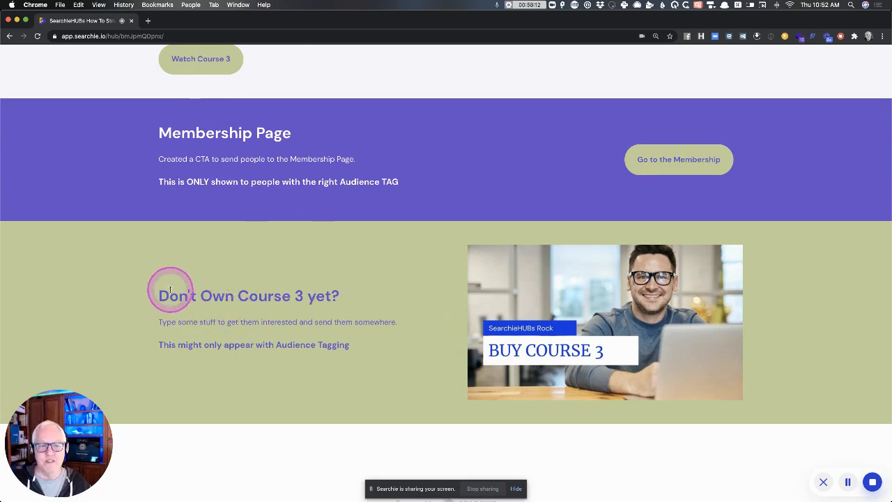
pyautogui.moveTo(375, 315)
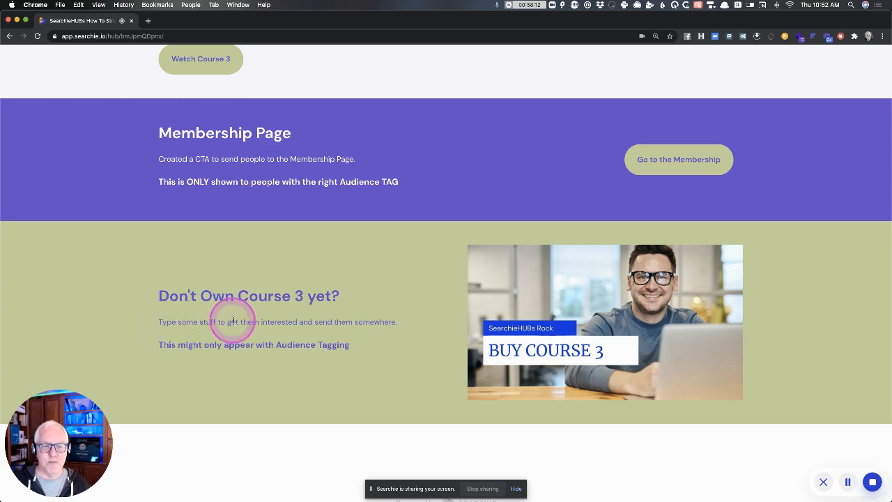
pyautogui.moveTo(348, 331)
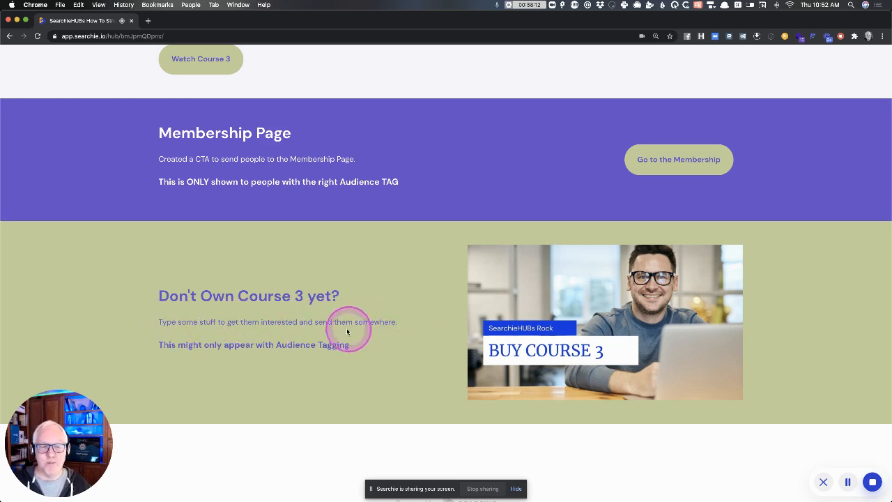
pyautogui.moveTo(283, 361)
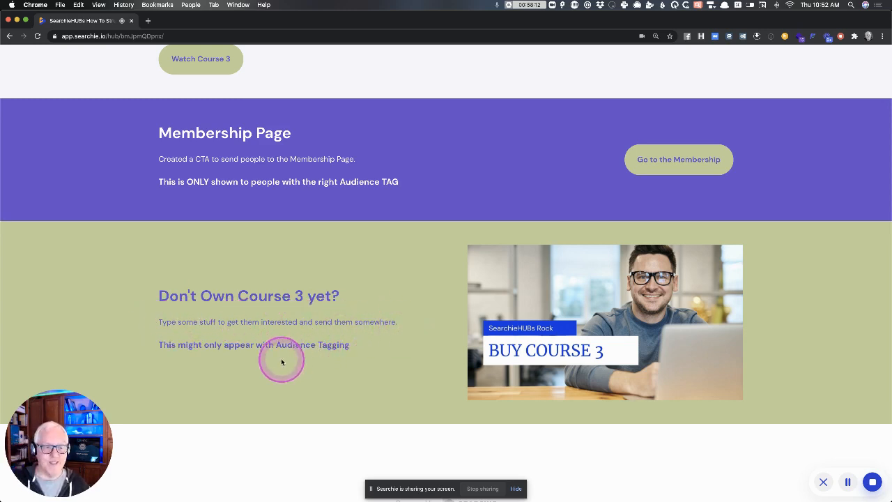
pyautogui.moveTo(298, 355)
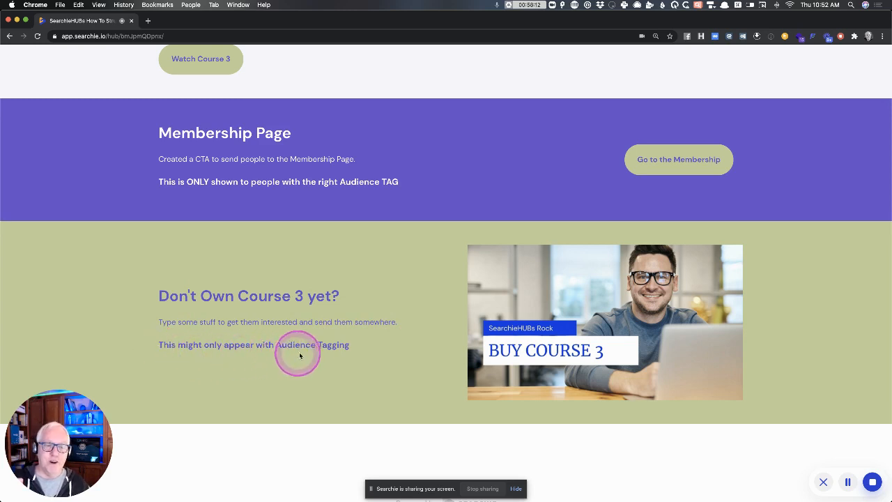
pyautogui.moveTo(347, 353)
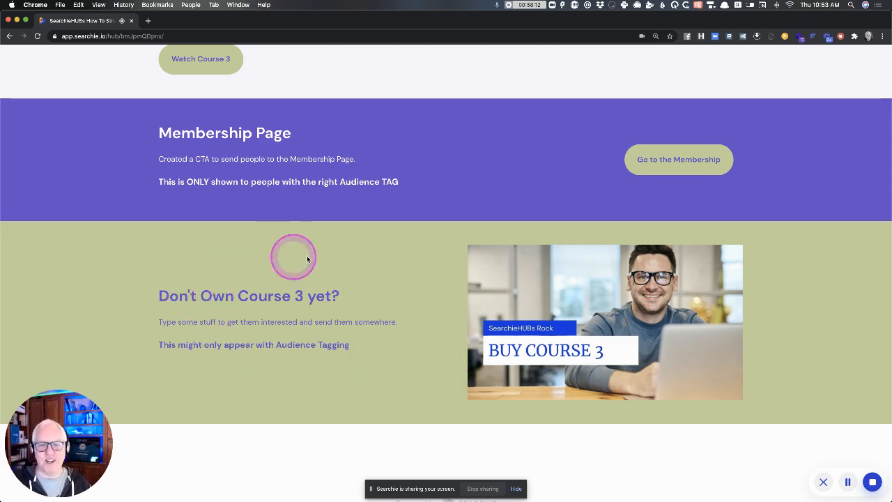
pyautogui.moveTo(436, 307)
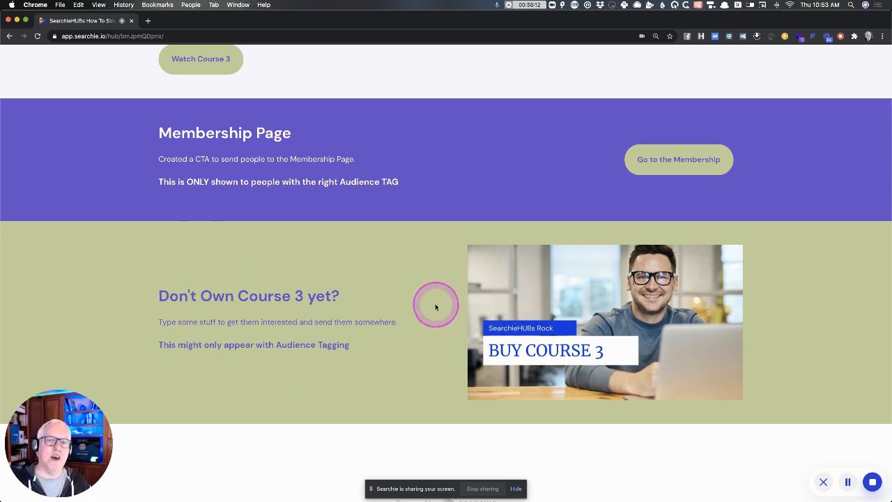
pyautogui.moveTo(423, 313)
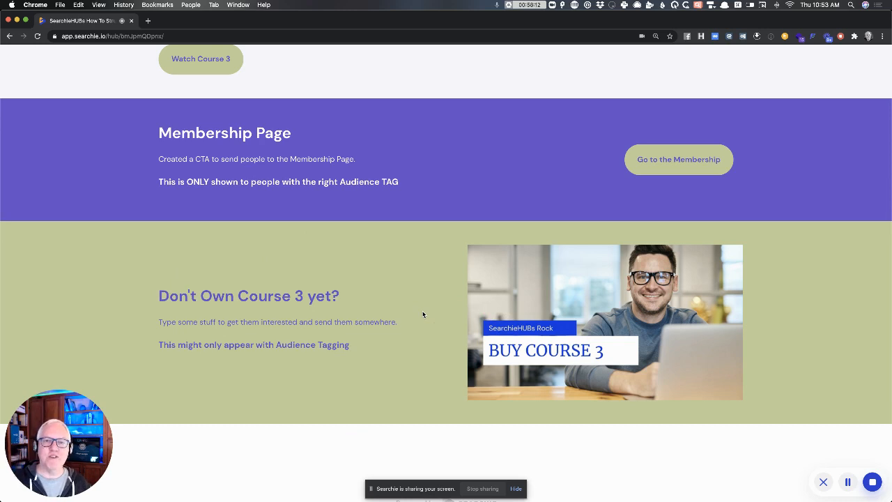
pyautogui.click(253, 311)
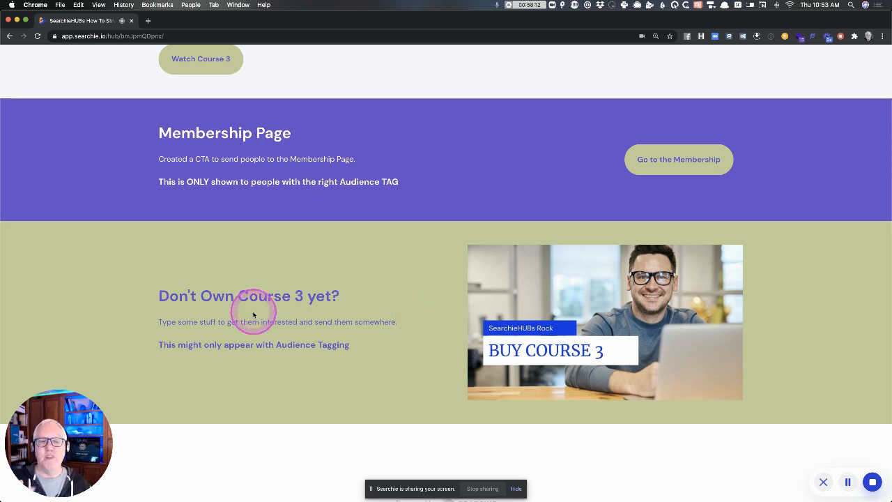
pyautogui.moveTo(557, 342)
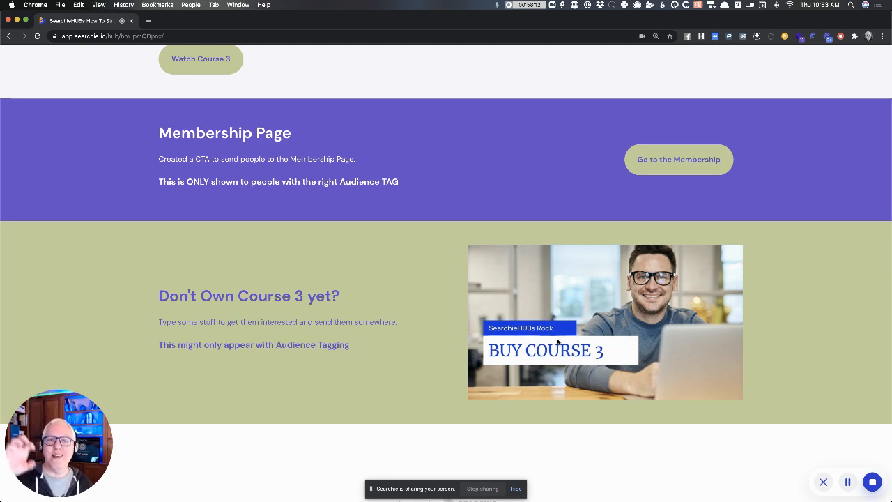
pyautogui.scroll(3)
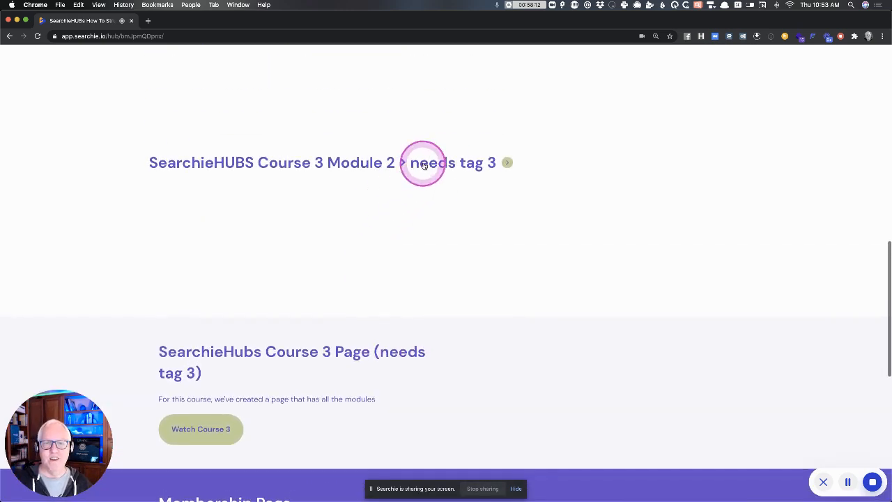
pyautogui.moveTo(429, 270)
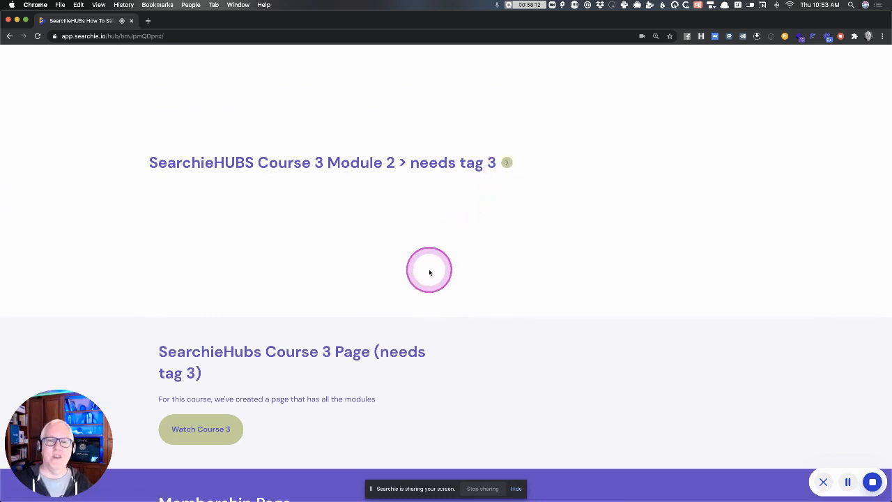
pyautogui.scroll(-3)
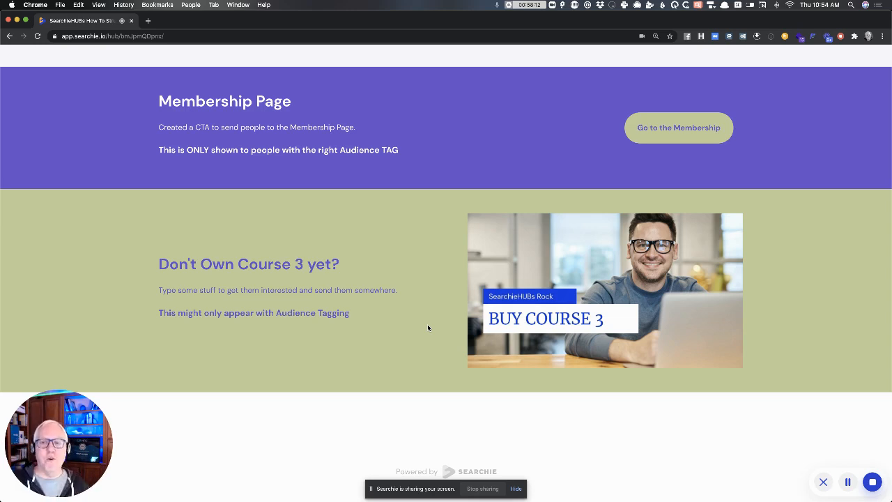
pyautogui.scroll(3)
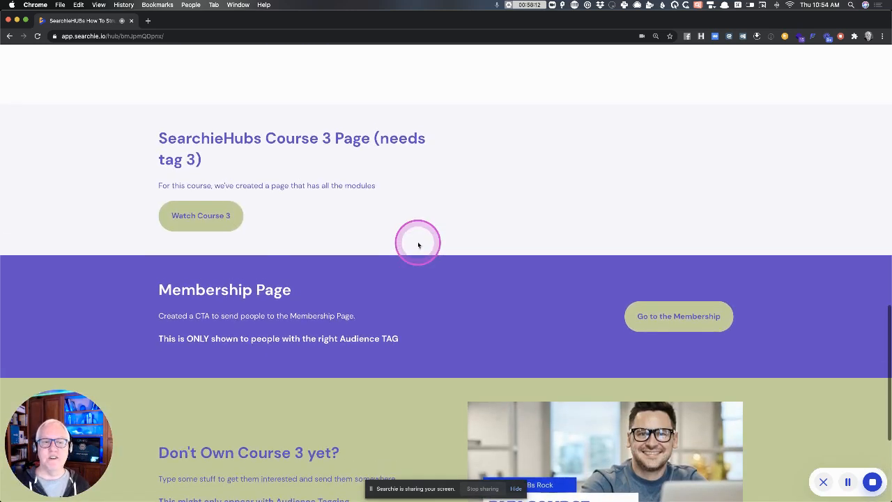
pyautogui.scroll(3)
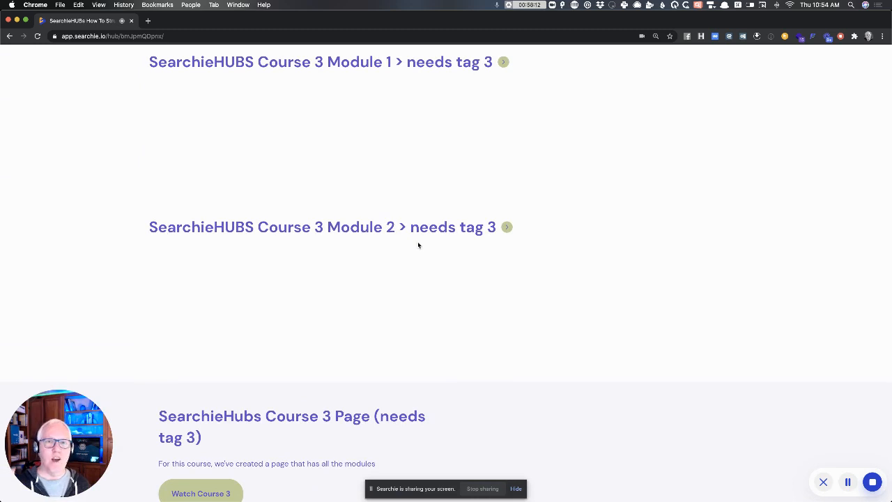
pyautogui.scroll(-3)
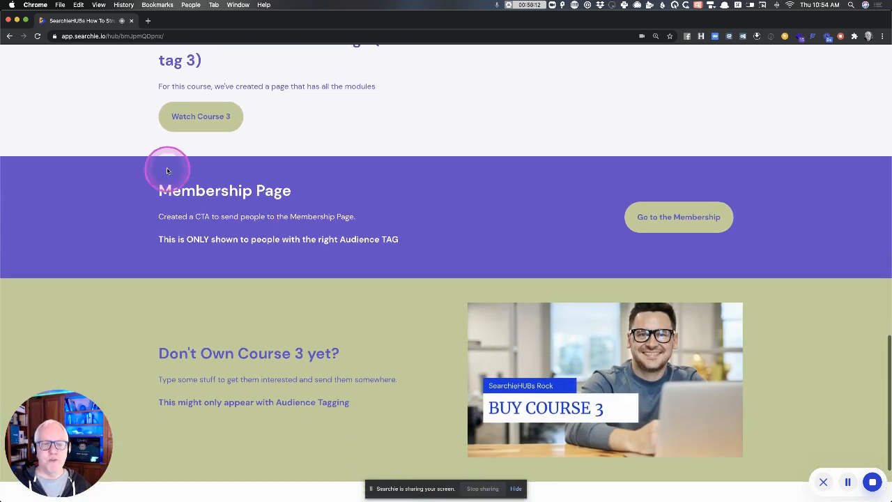
pyautogui.moveTo(214, 231)
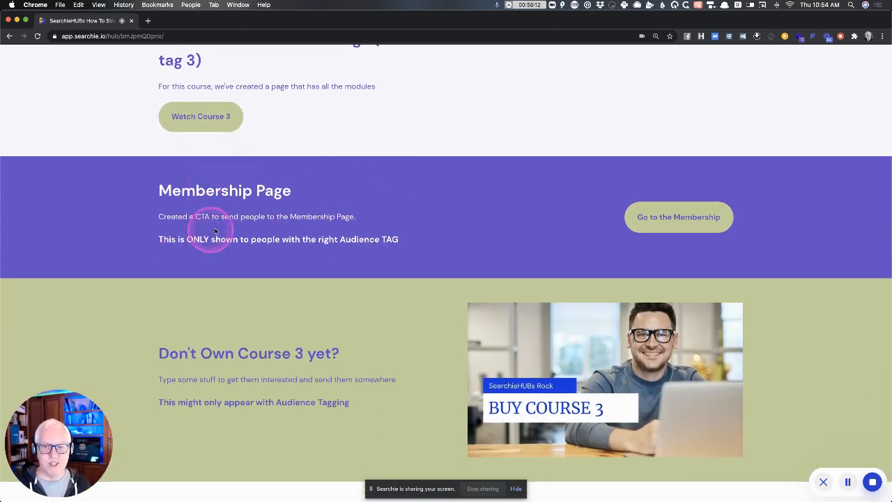
pyautogui.moveTo(303, 248)
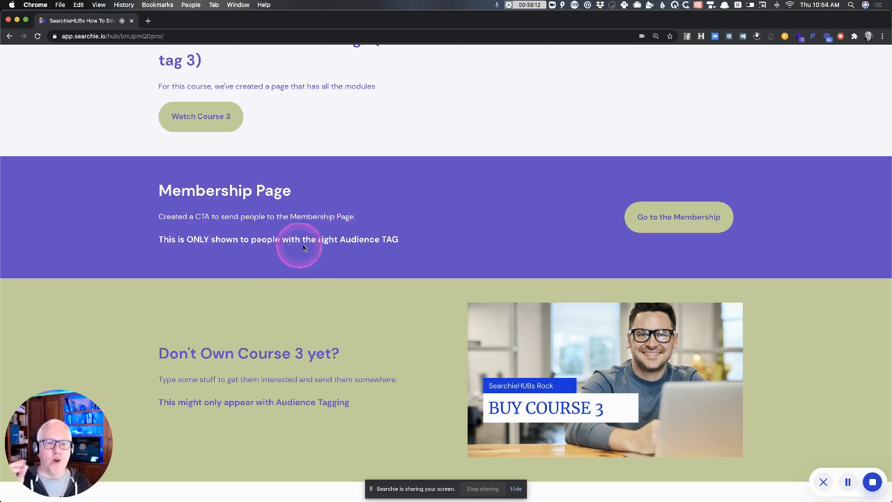
pyautogui.moveTo(393, 241)
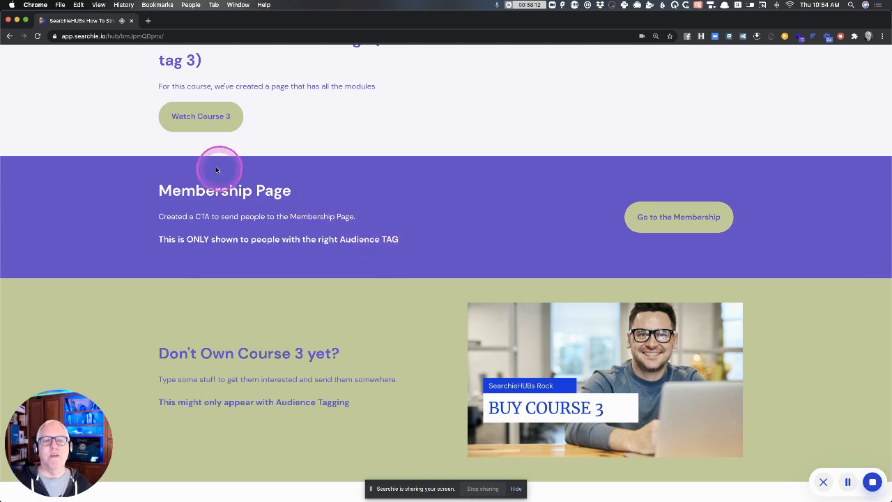
pyautogui.moveTo(256, 192)
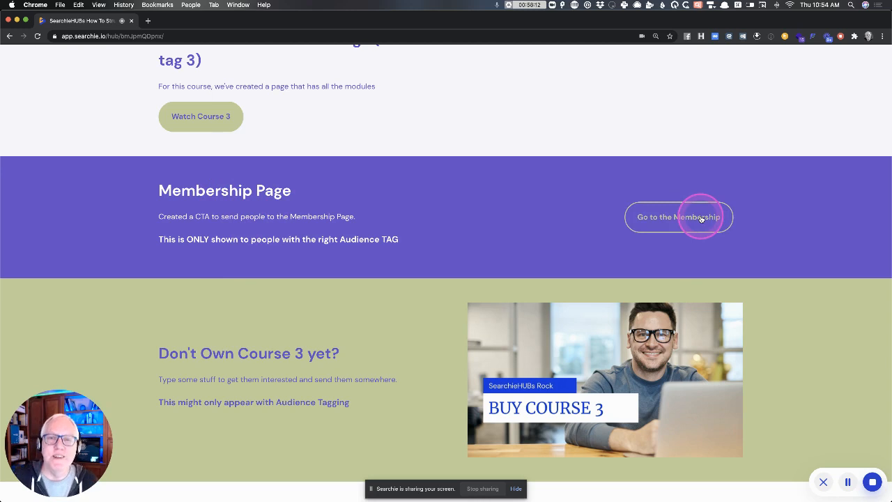
# Follow 'Go to the Membership' and scroll through the welcome section, Membership Playlist 1 and card grid.
pyautogui.click(678, 217)
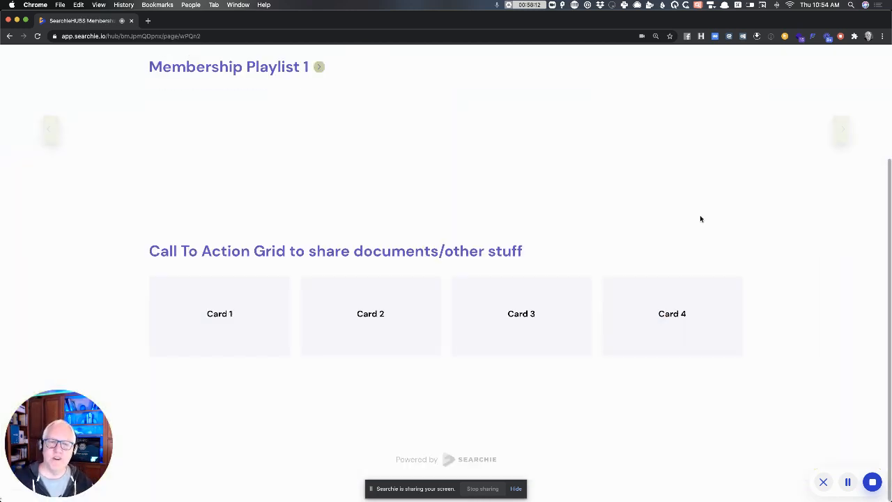
pyautogui.scroll(3)
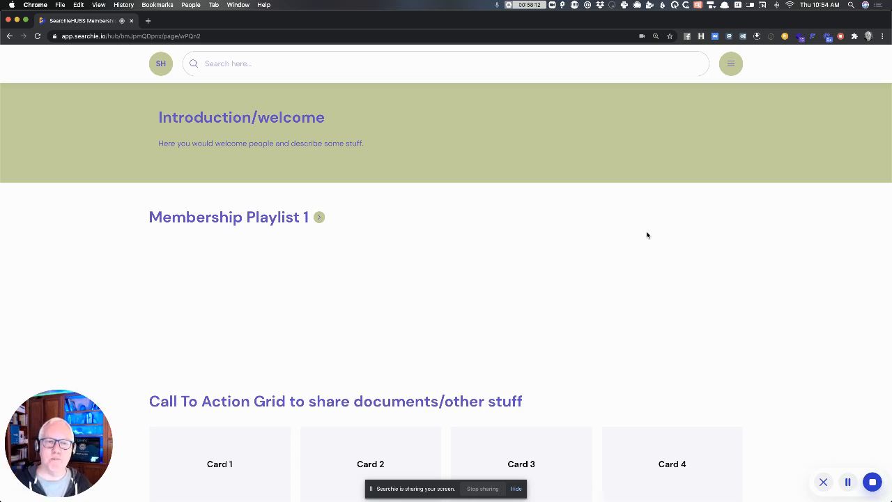
pyautogui.click(255, 217)
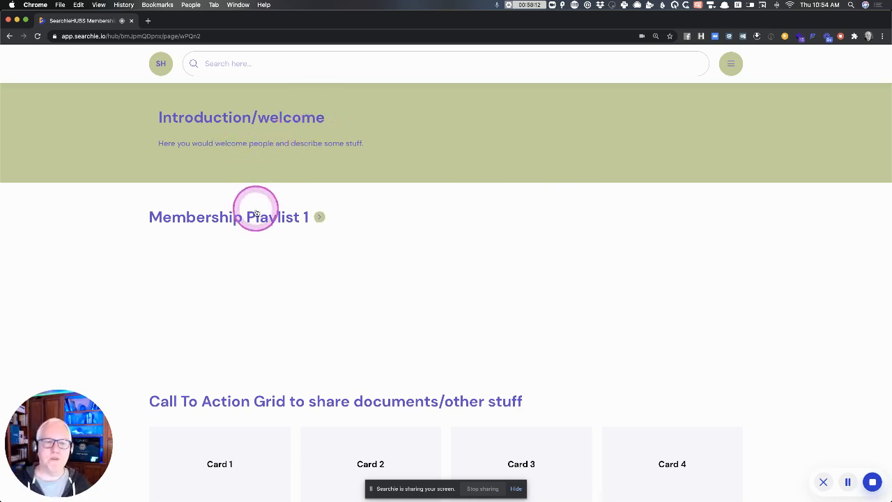
pyautogui.moveTo(349, 227)
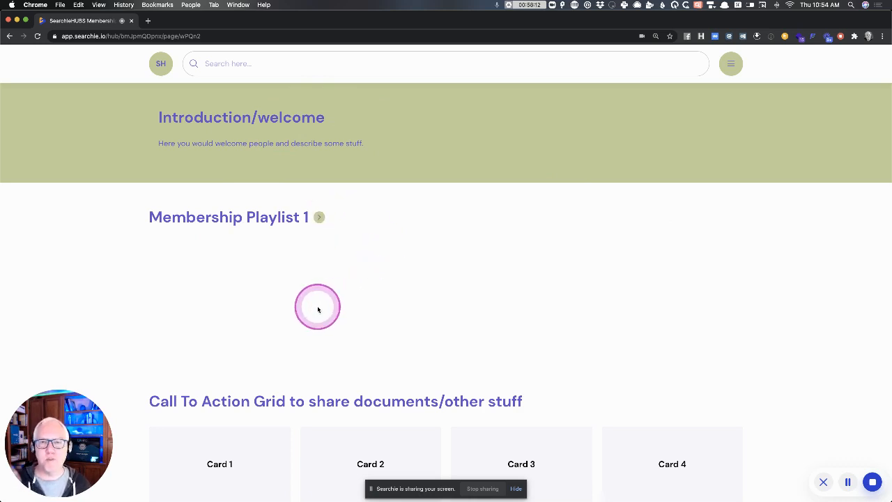
pyautogui.scroll(-3)
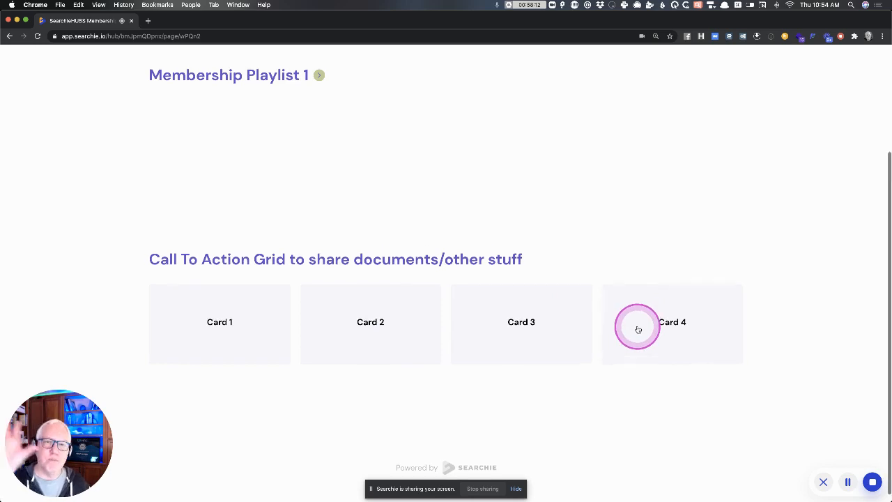
pyautogui.scroll(3)
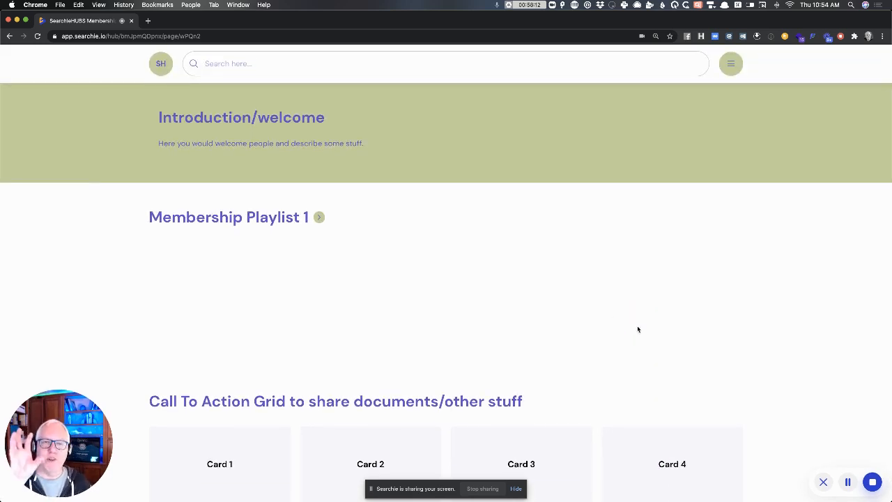
pyautogui.click(340, 228)
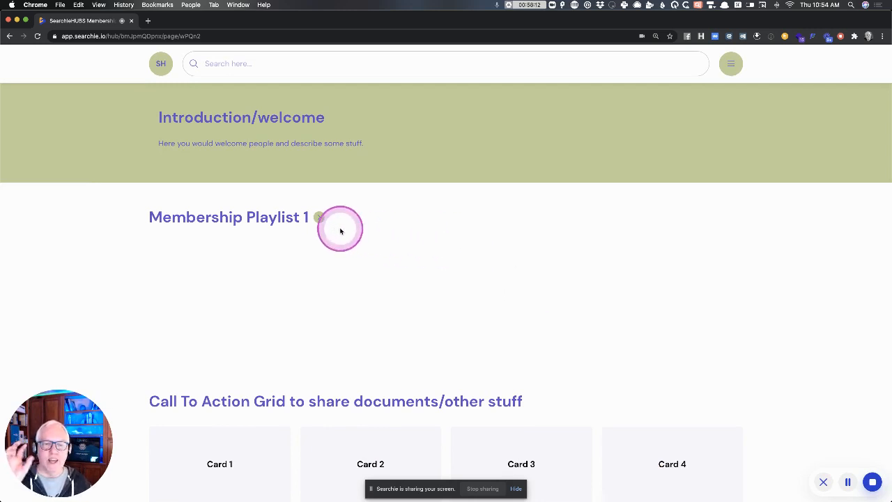
pyautogui.moveTo(532, 403)
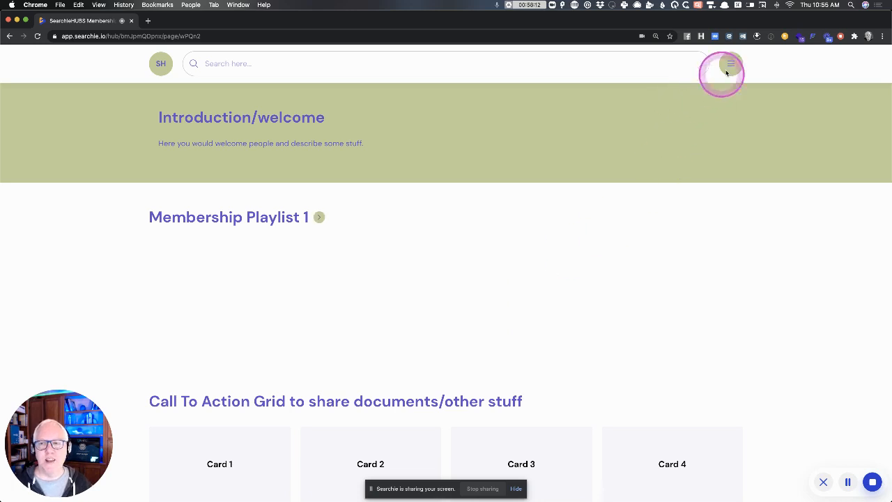
# Open and close the hamburger page list, then click the SH logo to go home.
pyautogui.click(730, 63)
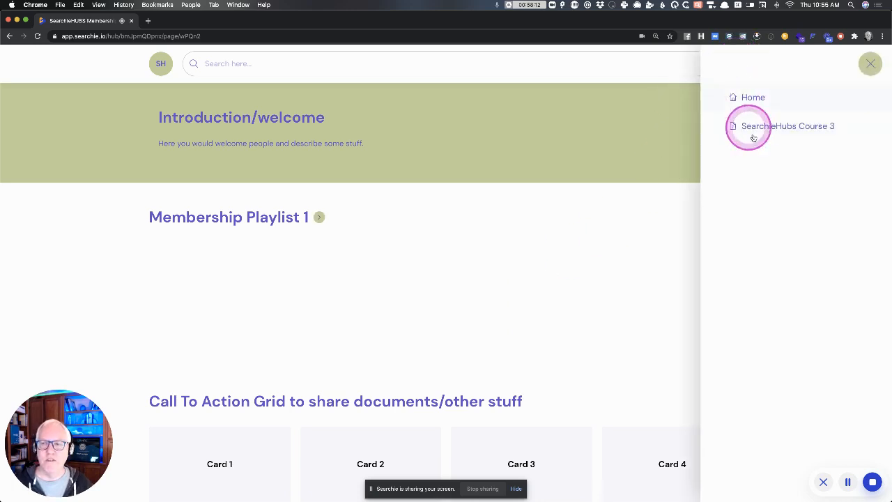
pyautogui.moveTo(747, 186)
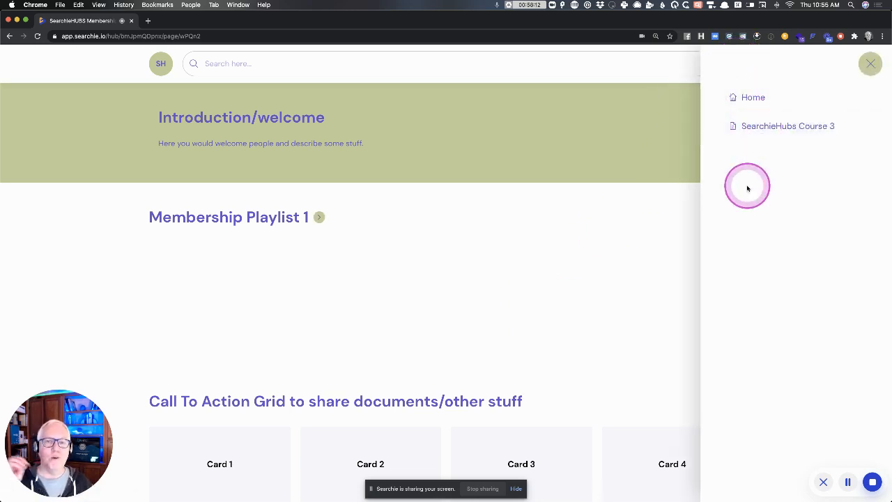
pyautogui.moveTo(717, 176)
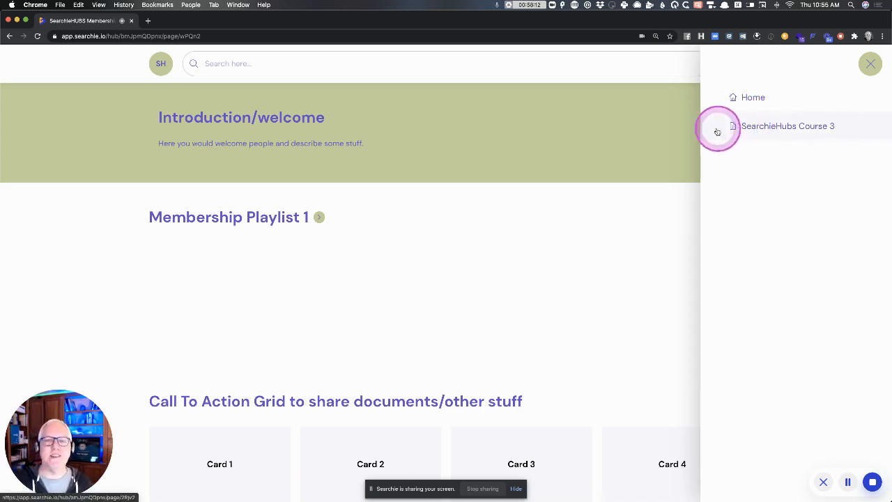
pyautogui.moveTo(528, 151)
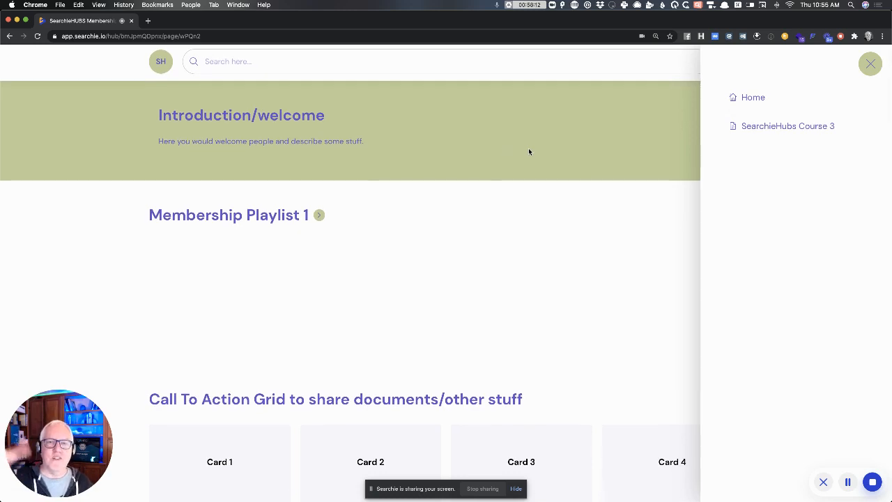
pyautogui.click(532, 150)
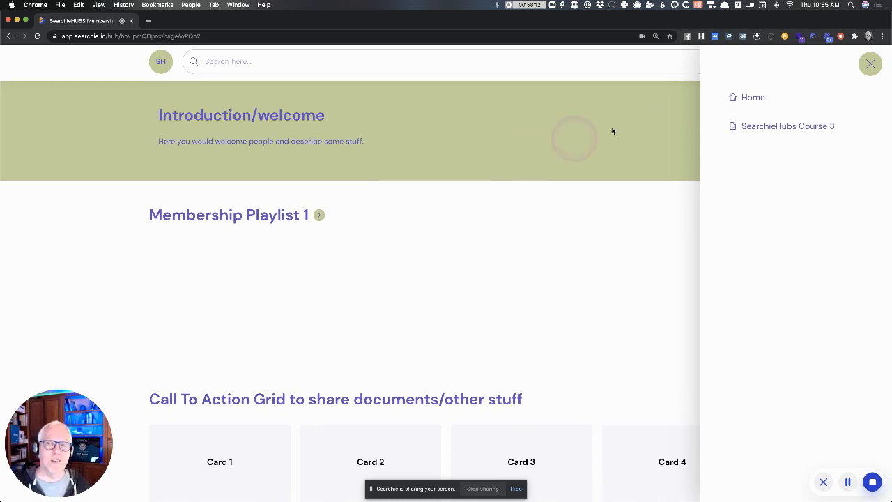
pyautogui.click(870, 64)
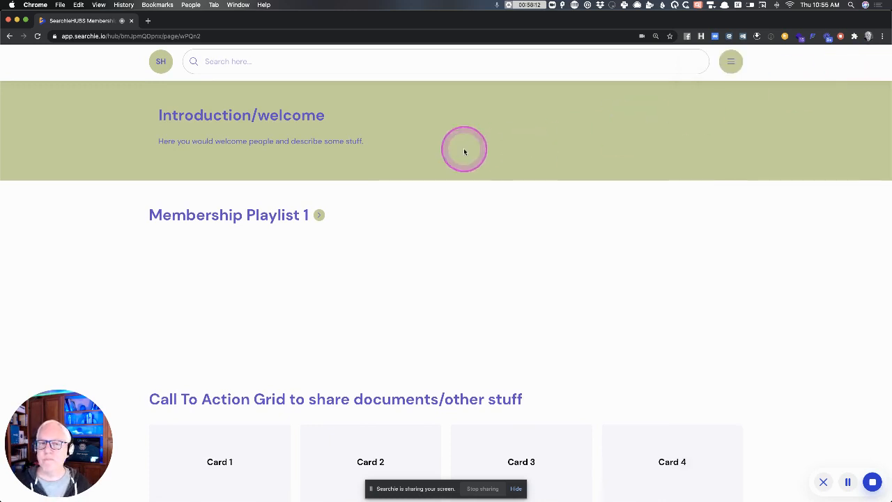
pyautogui.click(160, 61)
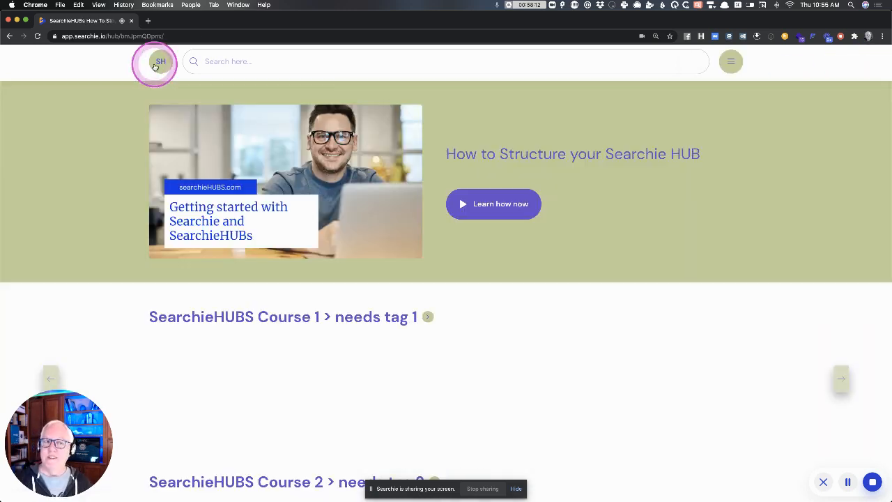